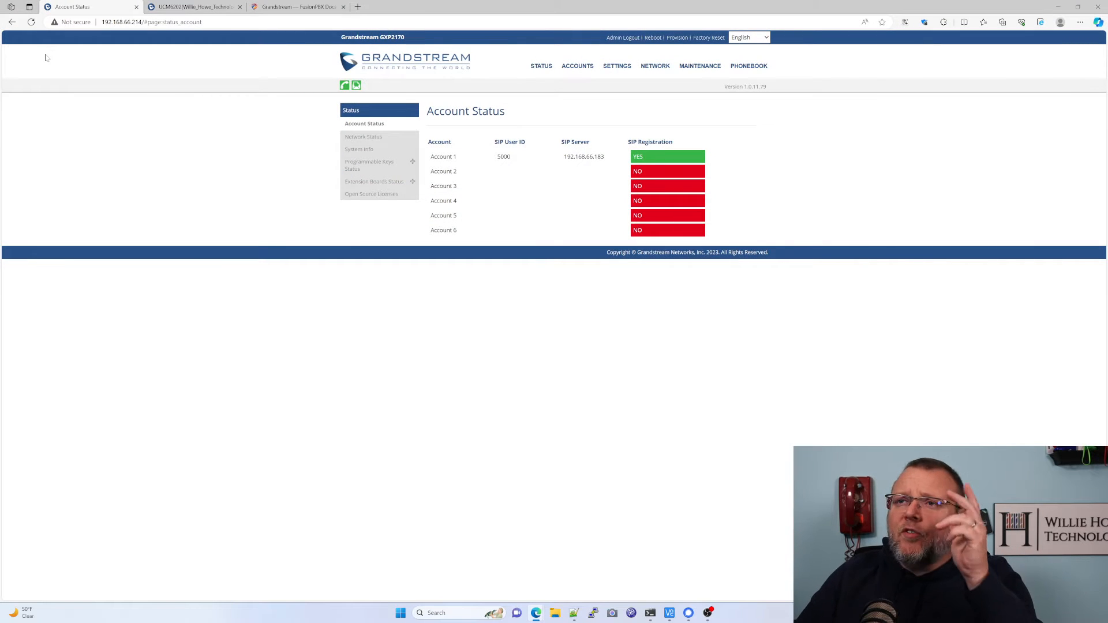
pyautogui.moveTo(2, 172)
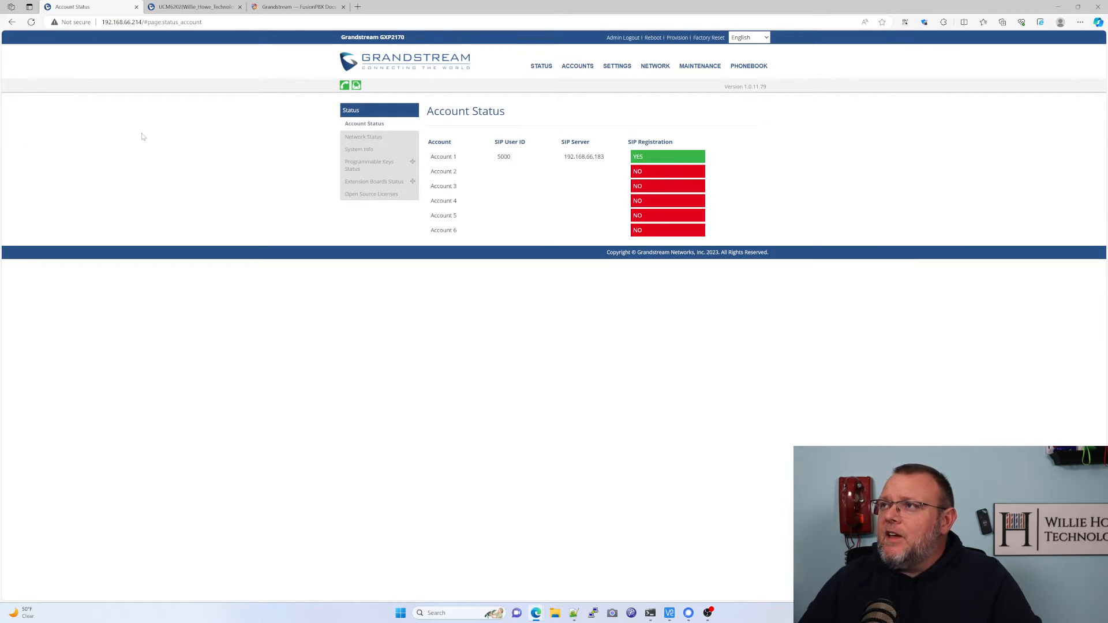
pyautogui.moveTo(296, 289)
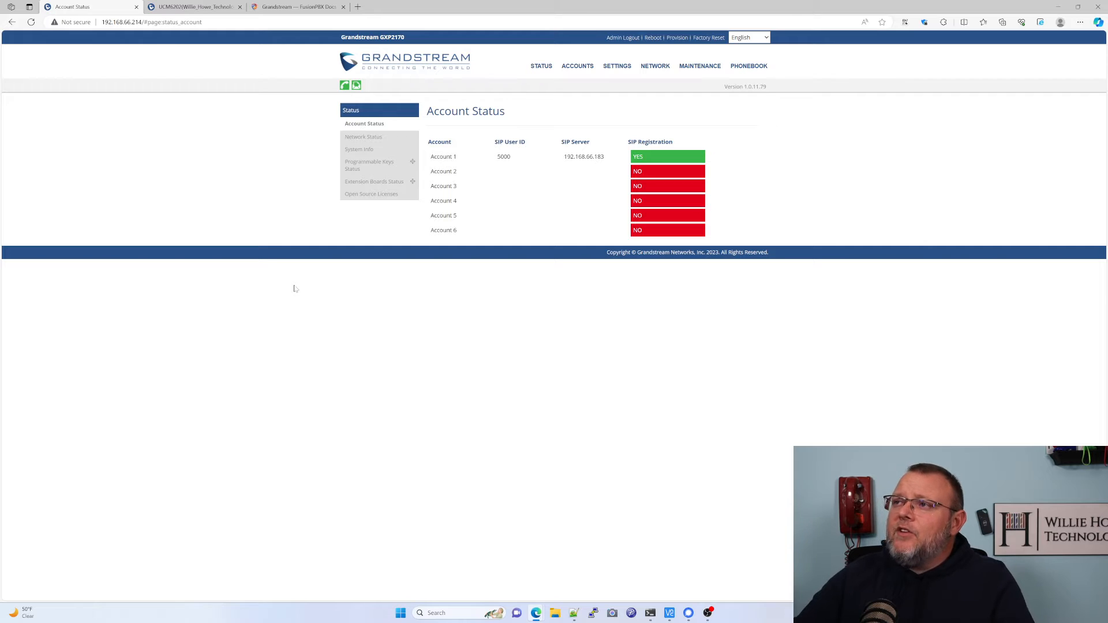
pyautogui.moveTo(522, 157)
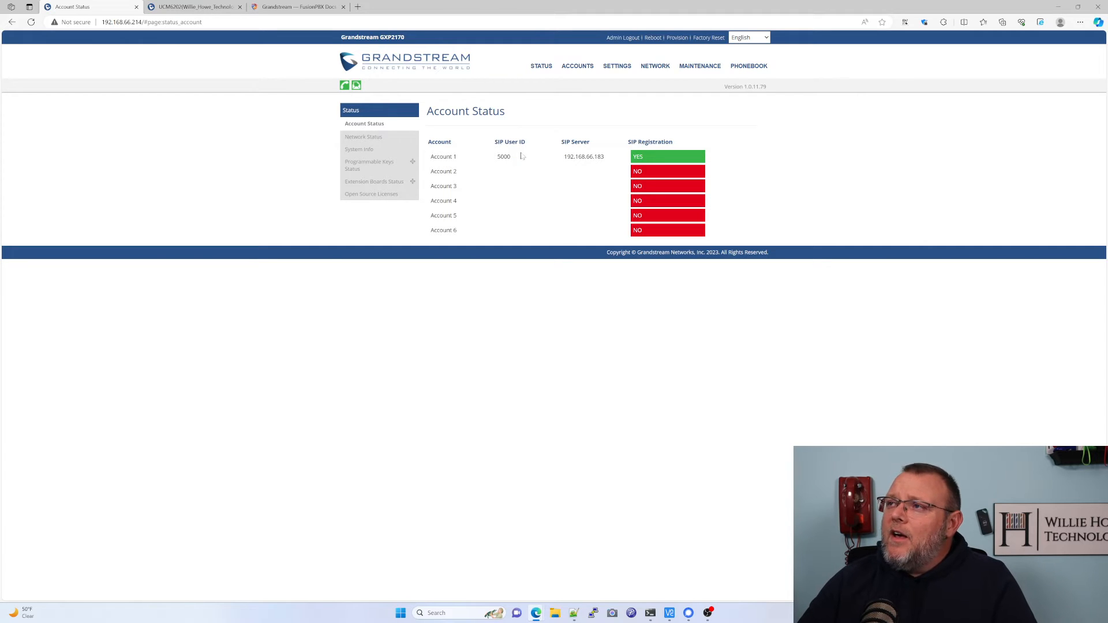
pyautogui.moveTo(560, 159)
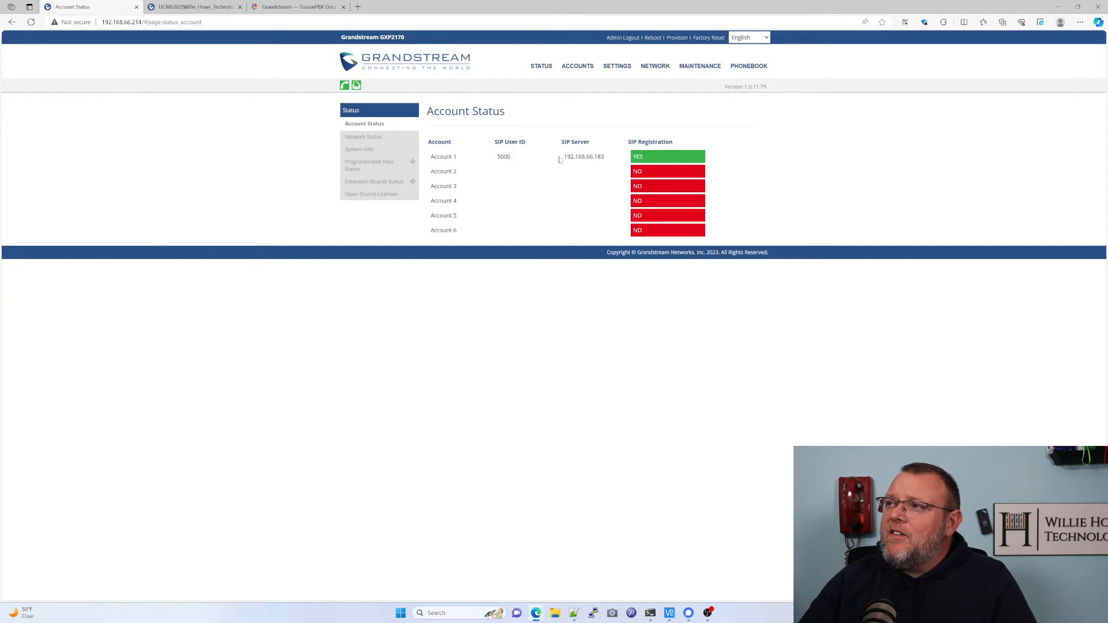
pyautogui.moveTo(573, 175)
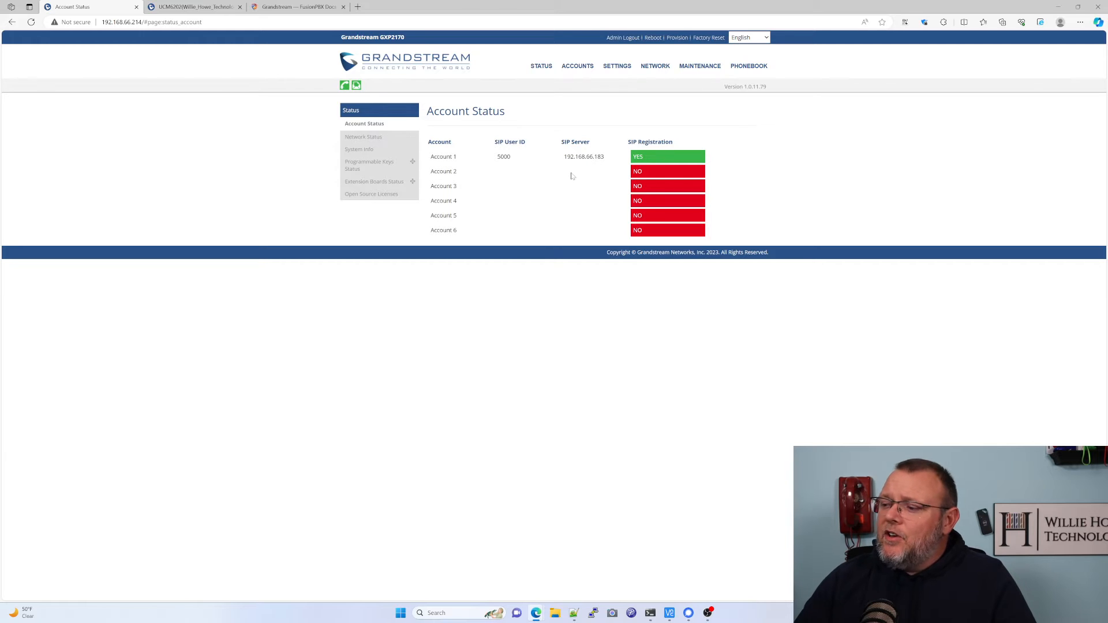
pyautogui.moveTo(583, 173)
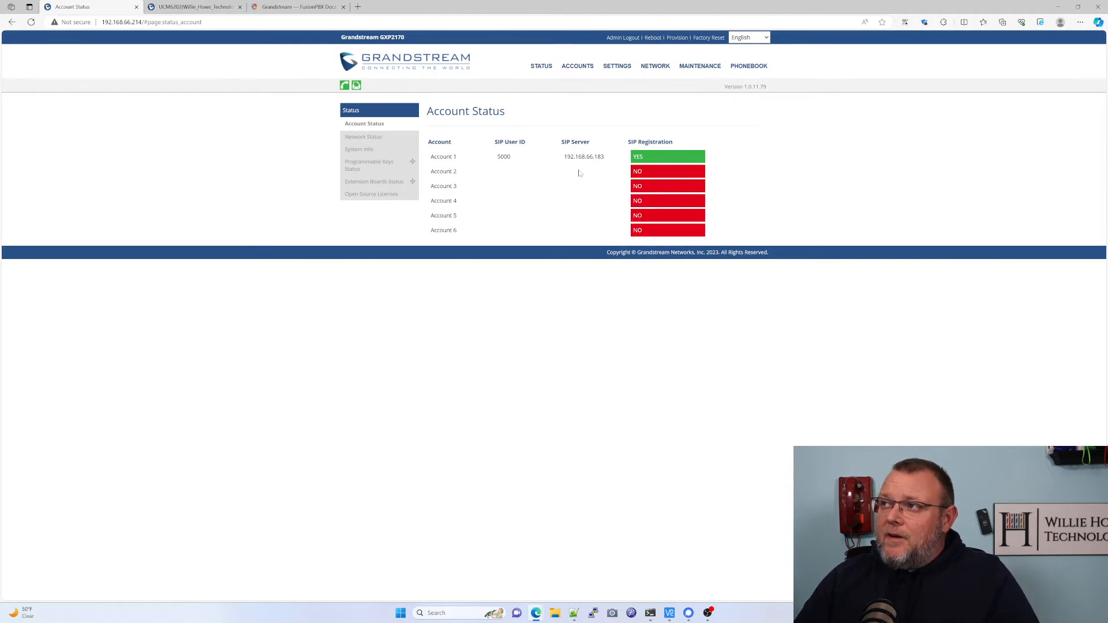
pyautogui.moveTo(568, 168)
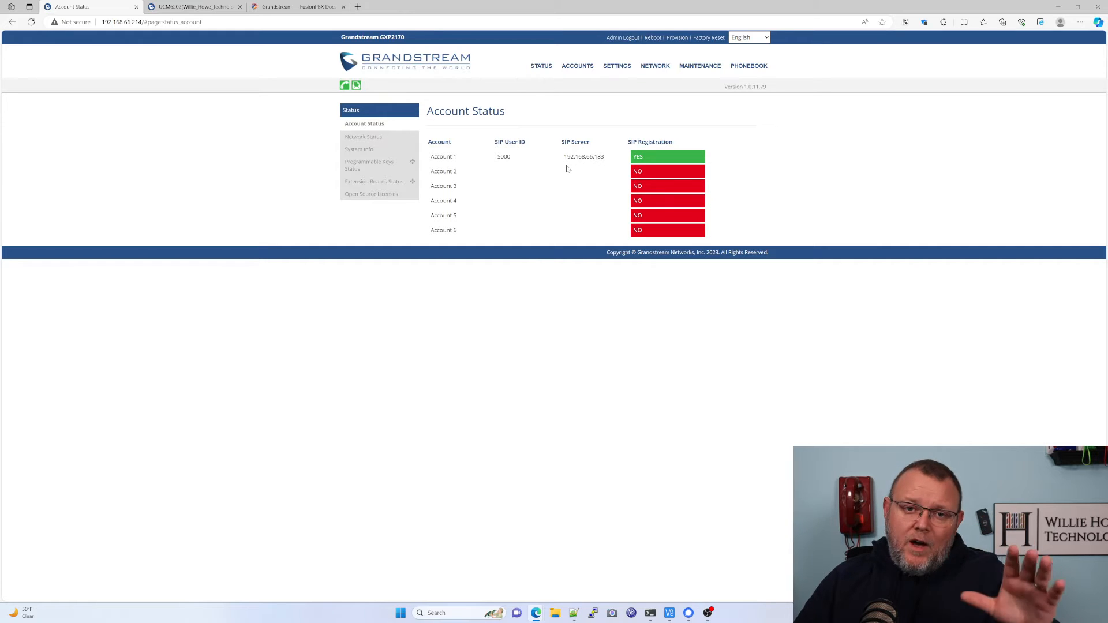
# Open Account 1's General Settings from the Accounts menu.
pyautogui.click(577, 66)
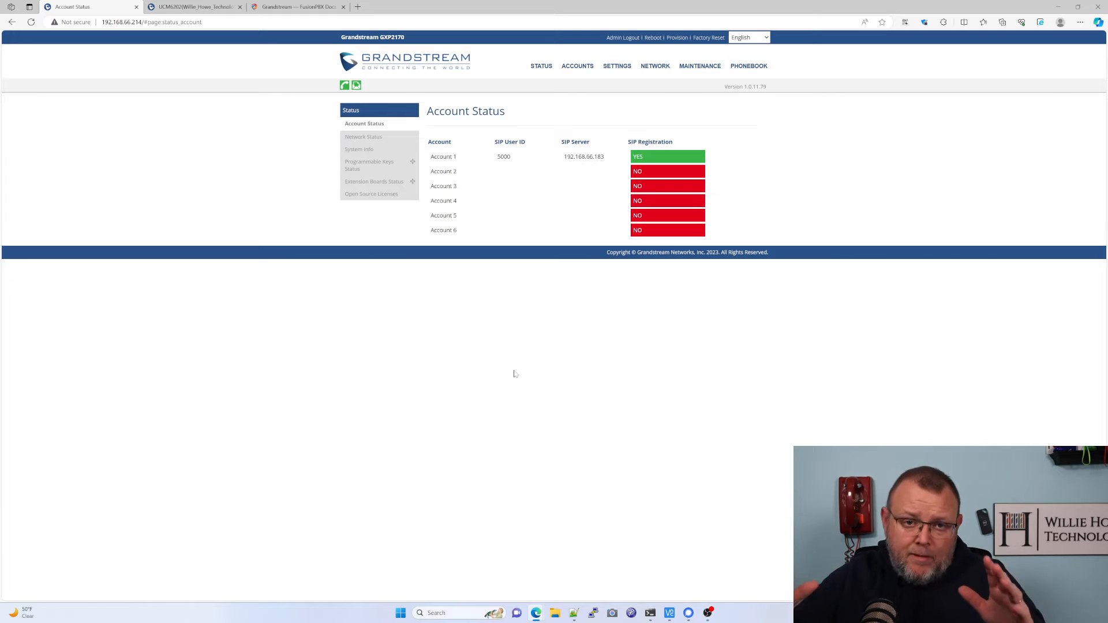
pyautogui.moveTo(515, 320)
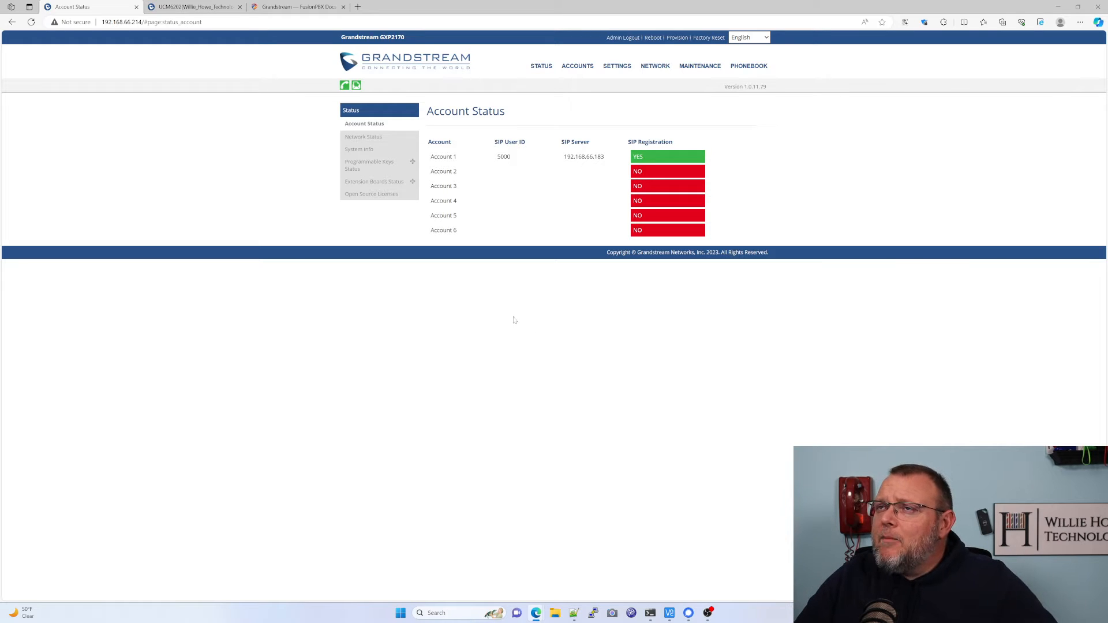
pyautogui.click(577, 65)
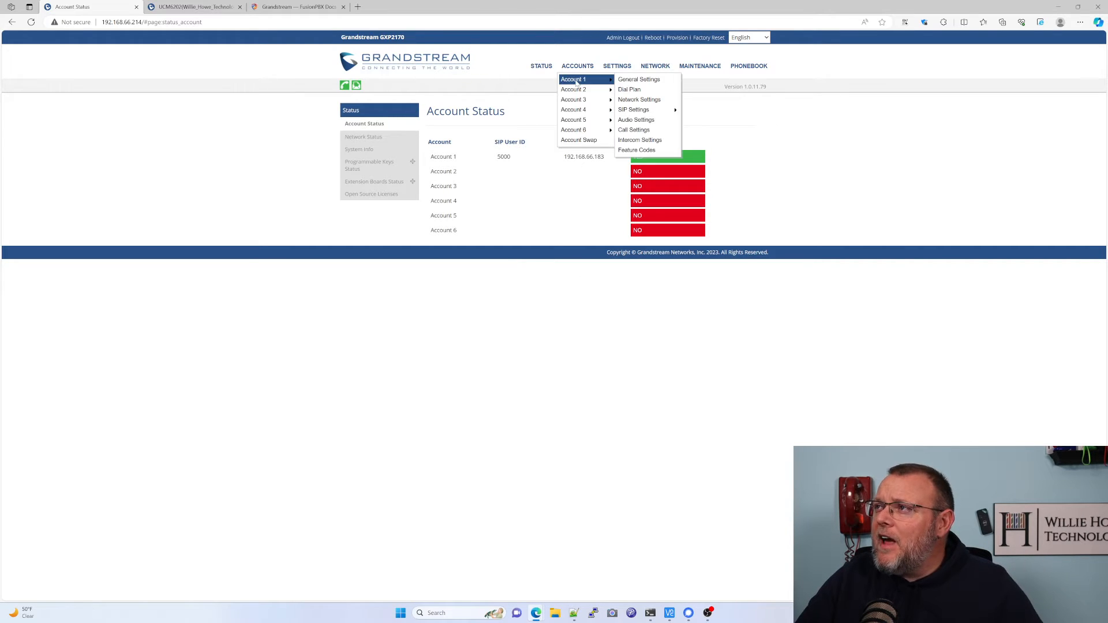
pyautogui.moveTo(579, 130)
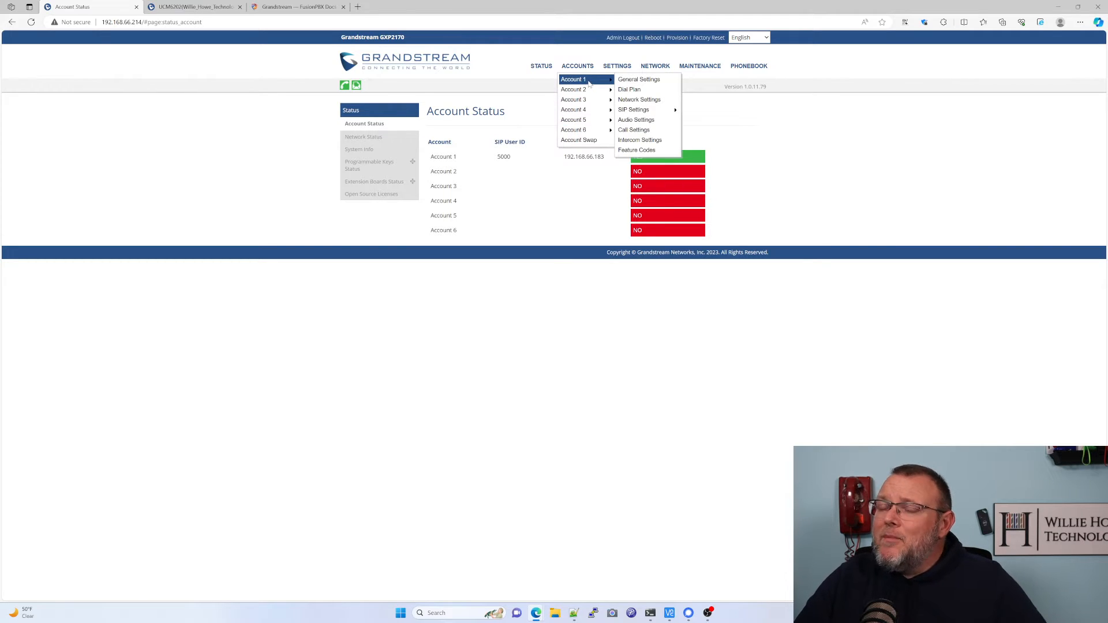
pyautogui.moveTo(640, 78)
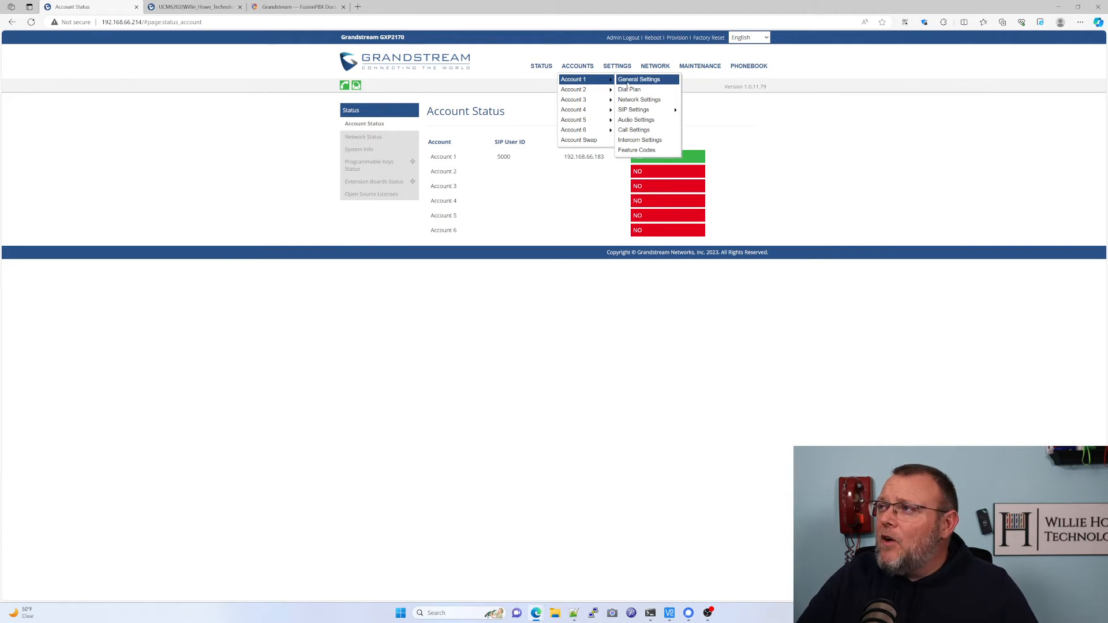
pyautogui.click(643, 79)
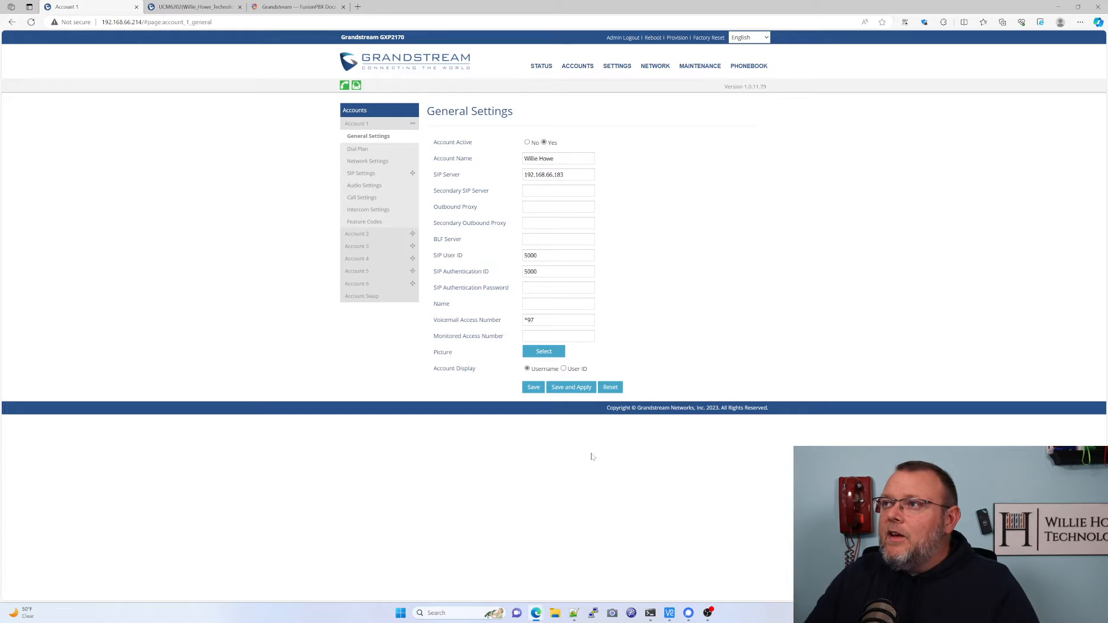
pyautogui.click(540, 66)
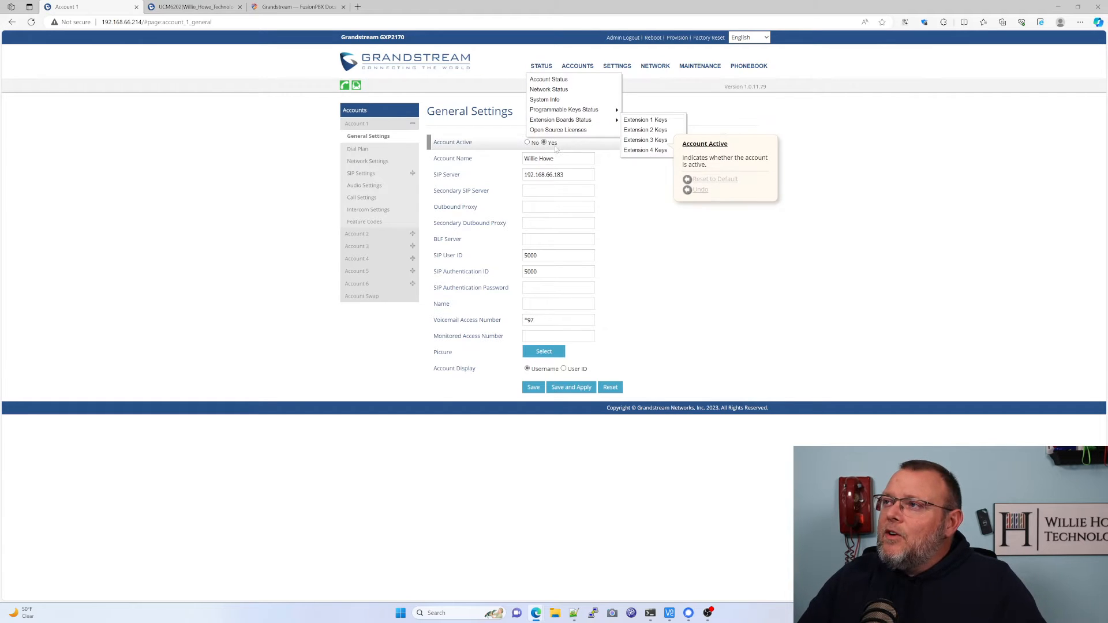
pyautogui.moveTo(462, 271)
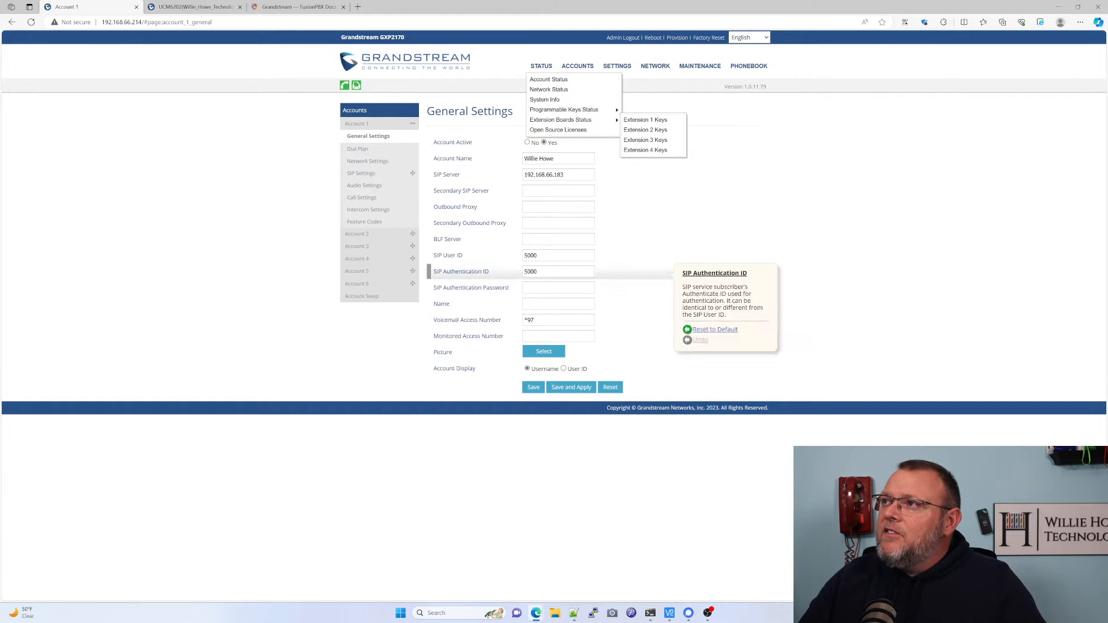
pyautogui.click(548, 79)
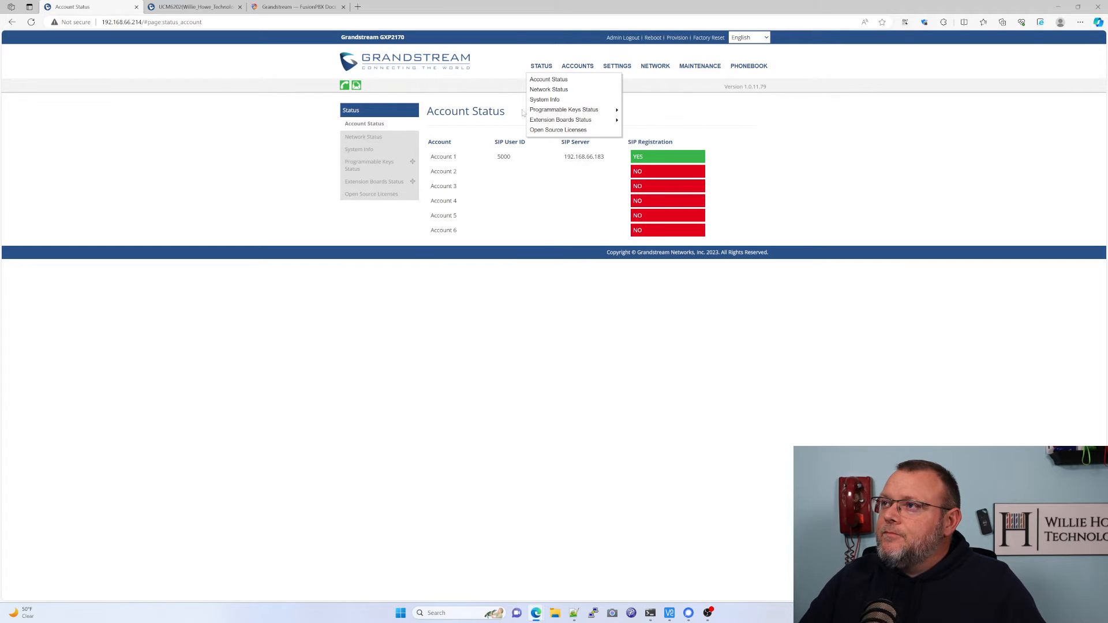
pyautogui.click(577, 64)
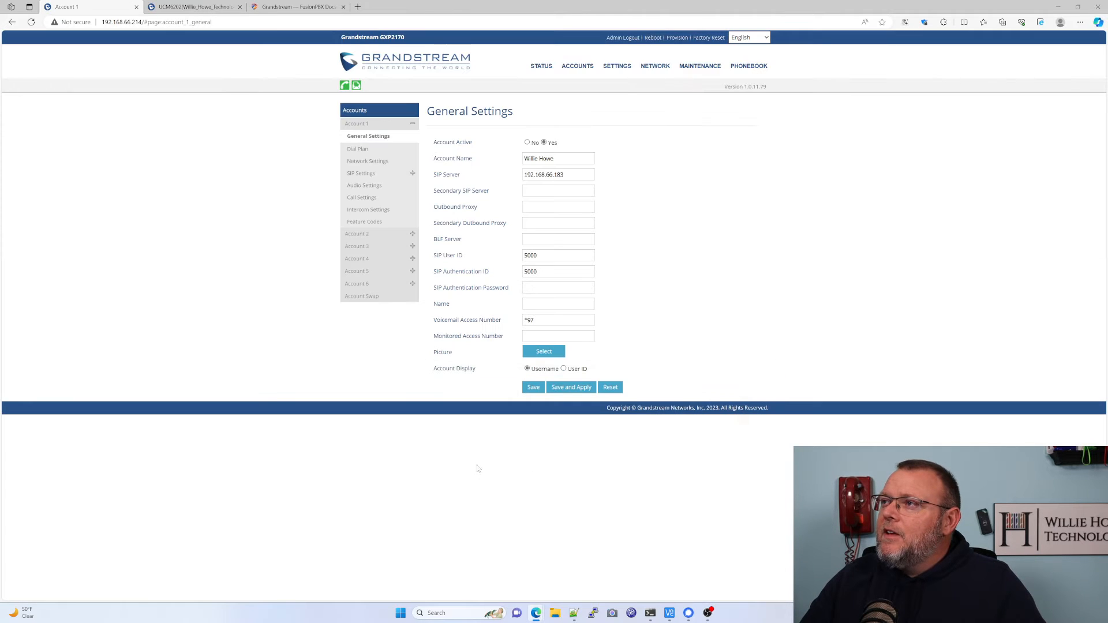
pyautogui.moveTo(468, 473)
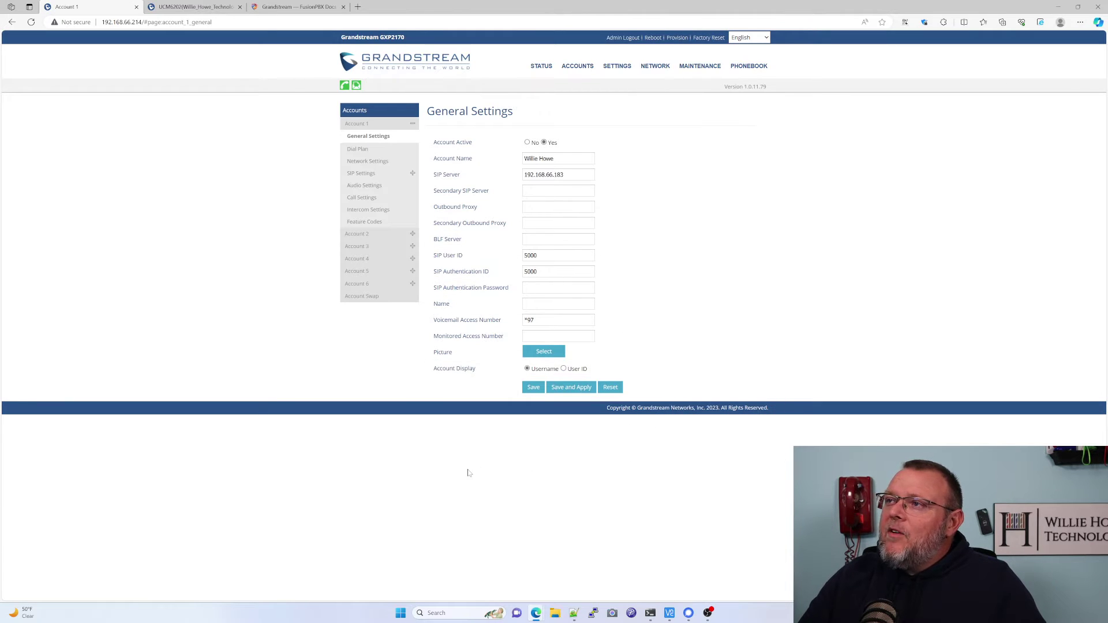
pyautogui.moveTo(457, 450)
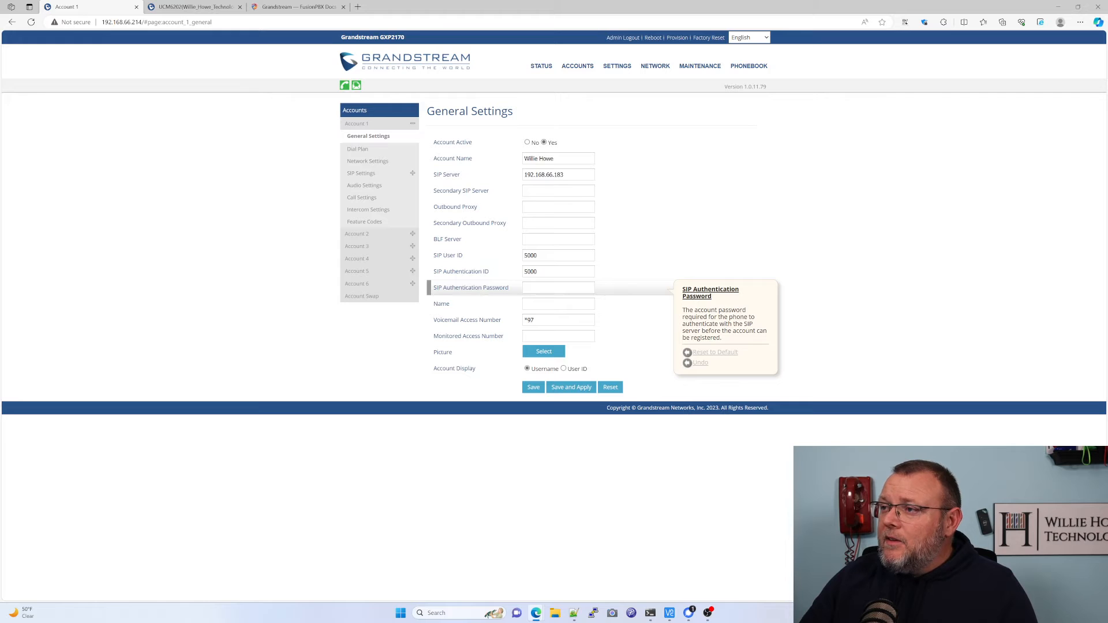
pyautogui.moveTo(484, 320)
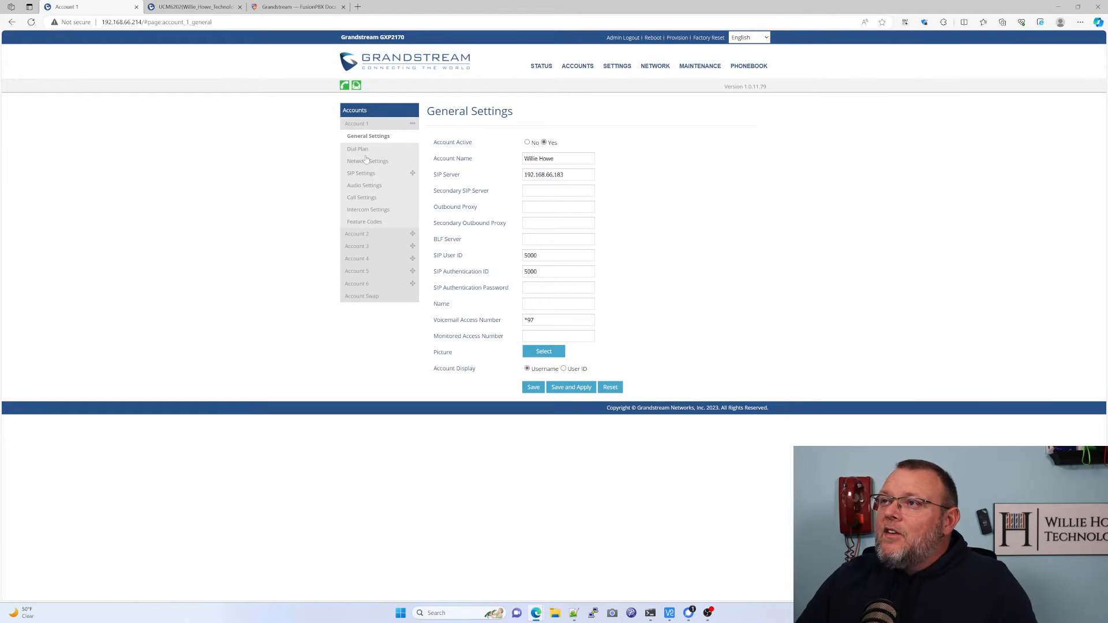
# Review Account 1's Dial Plan, then show its Network Settings page.
pyautogui.click(358, 149)
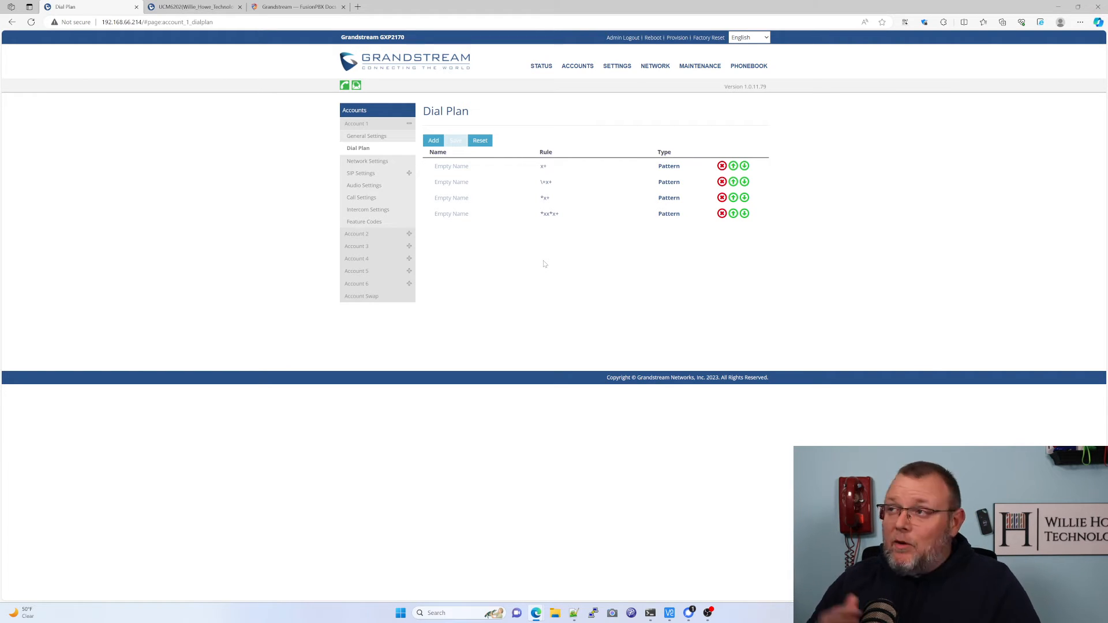
pyautogui.click(370, 160)
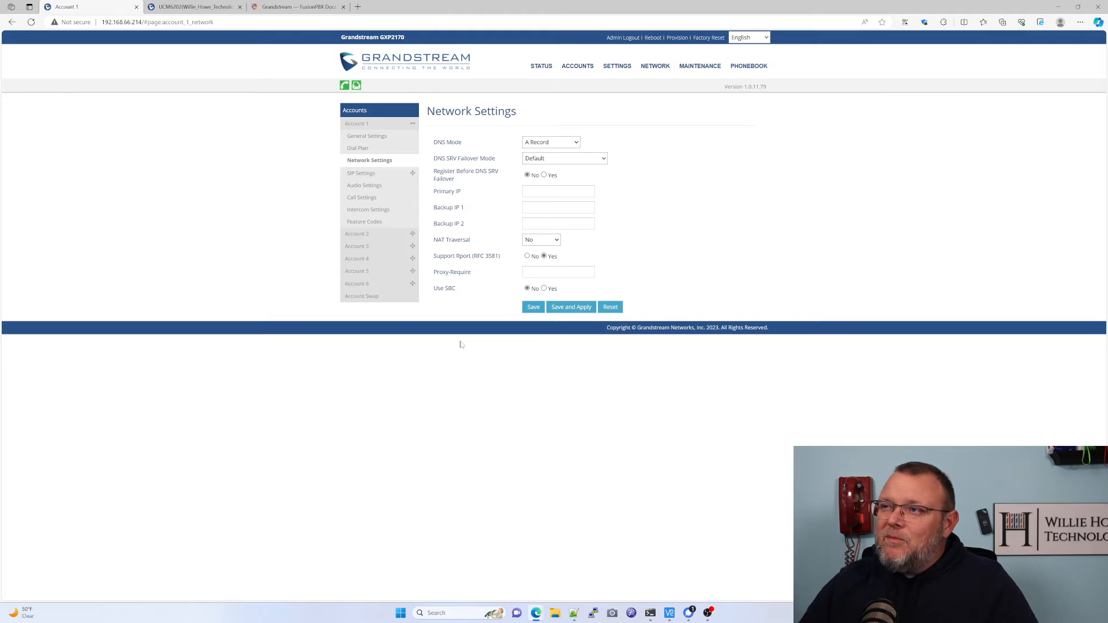
pyautogui.moveTo(399, 178)
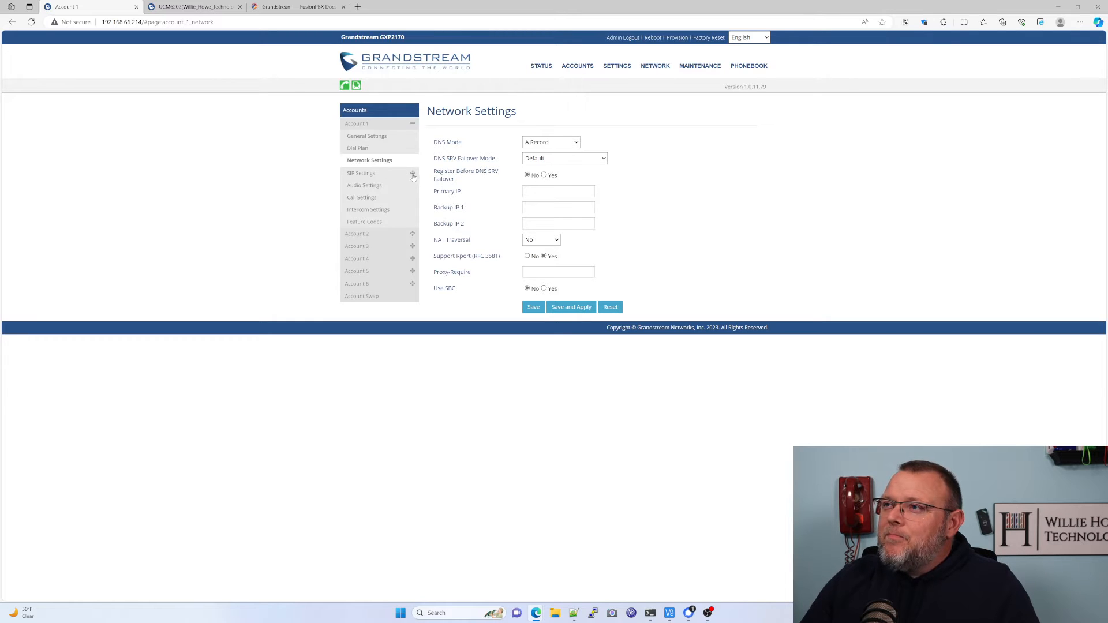
# Show Account 1's SIP Basic Settings and scroll through registration and transport options.
pyautogui.click(360, 174)
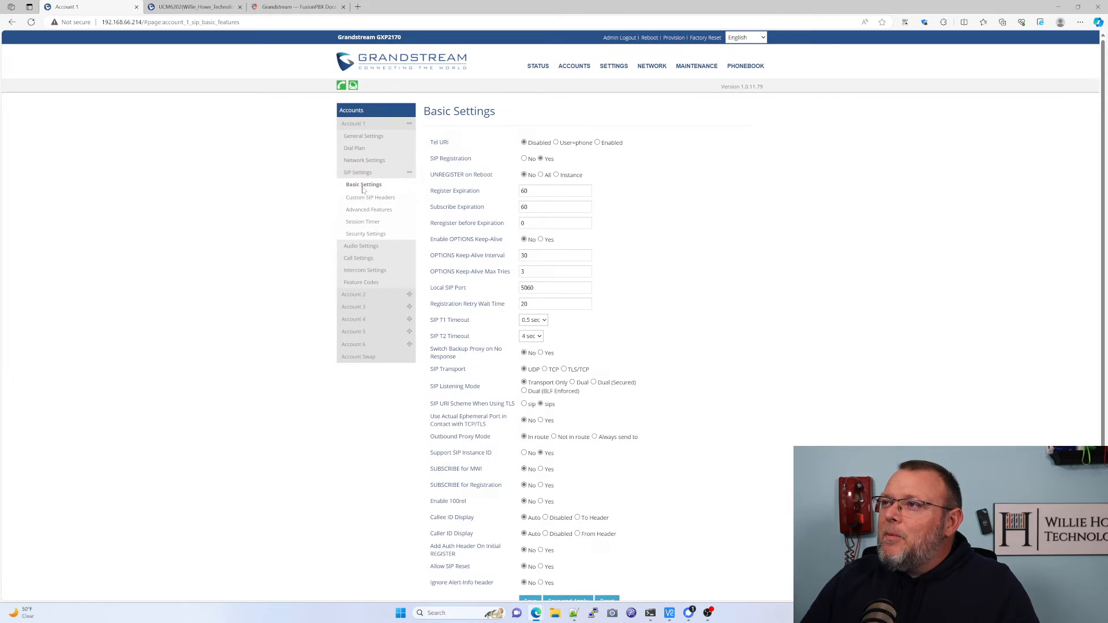
pyautogui.moveTo(596, 501)
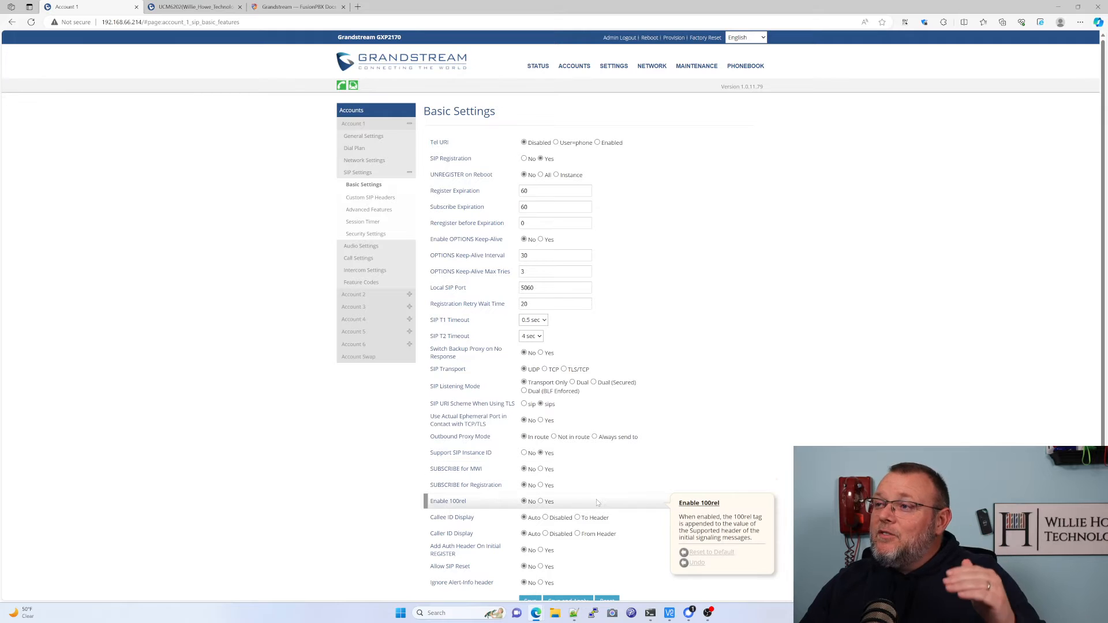
pyautogui.scroll(-3)
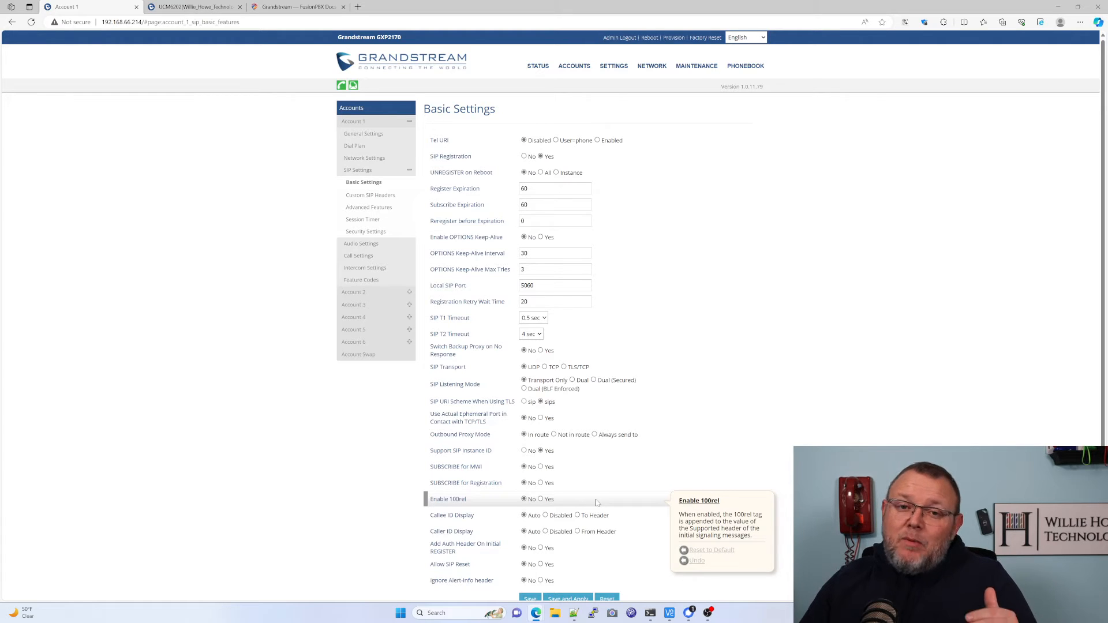
pyautogui.moveTo(555, 474)
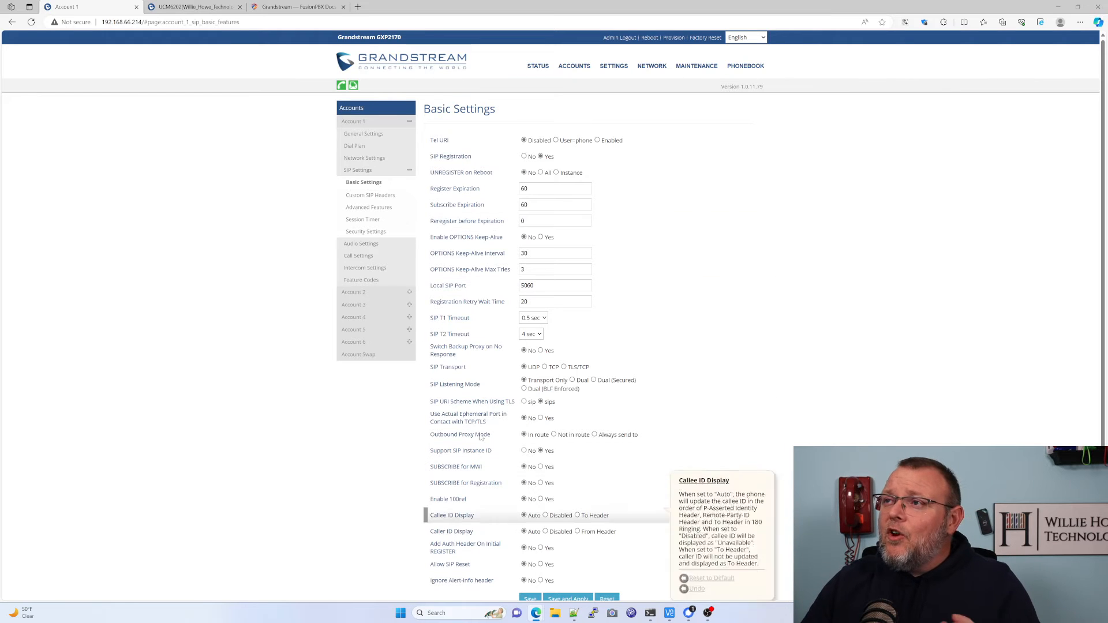
pyautogui.moveTo(457, 204)
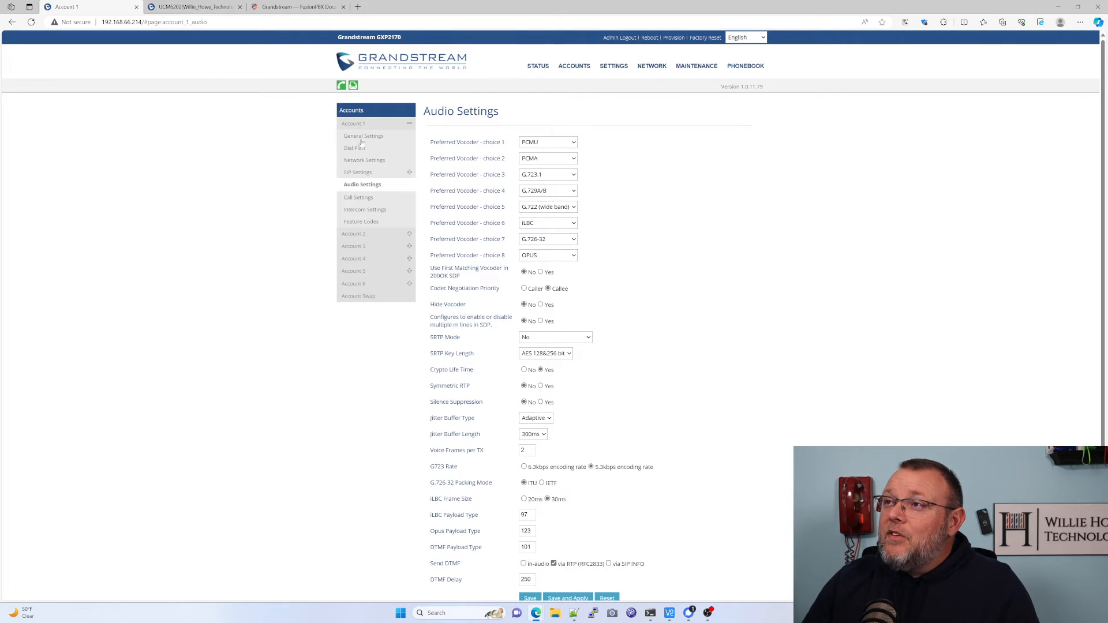
pyautogui.click(362, 136)
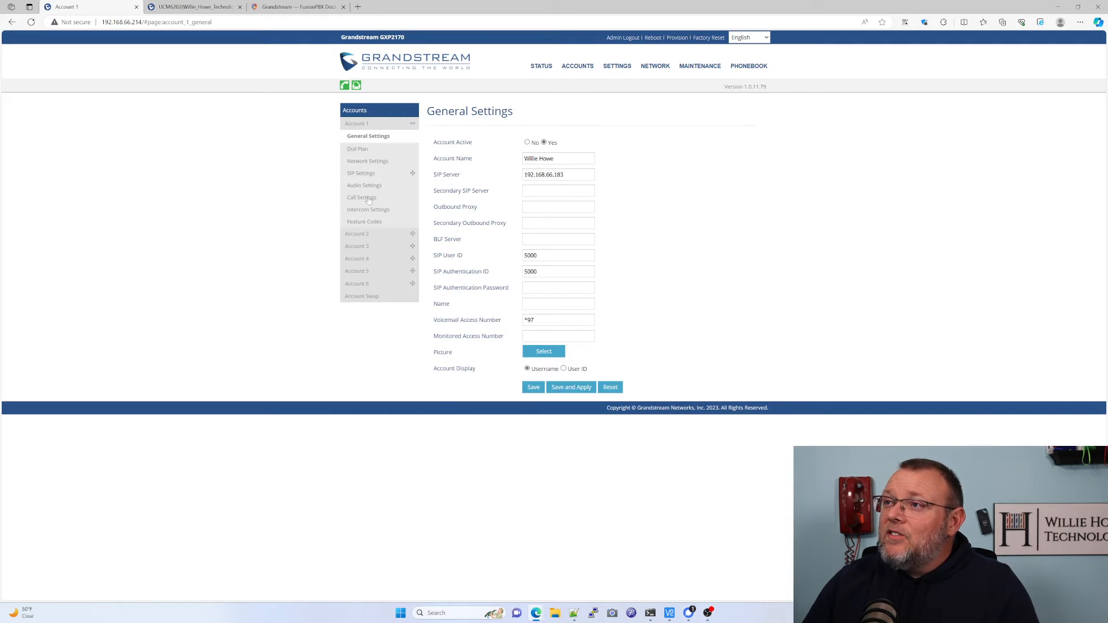
pyautogui.click(364, 185)
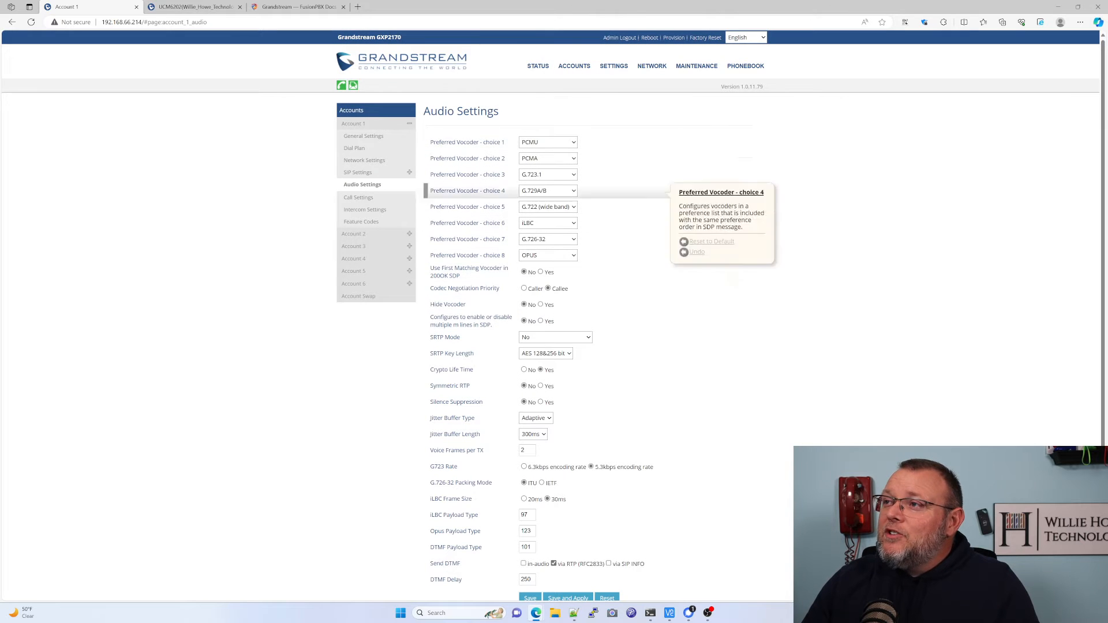
pyautogui.moveTo(340, 470)
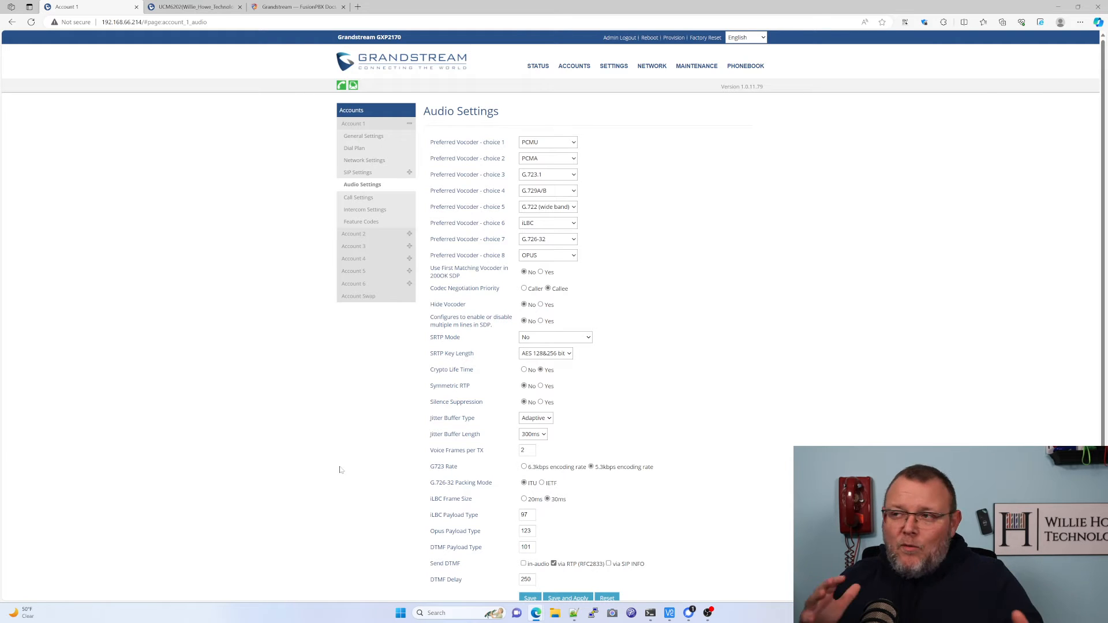
pyautogui.moveTo(369, 444)
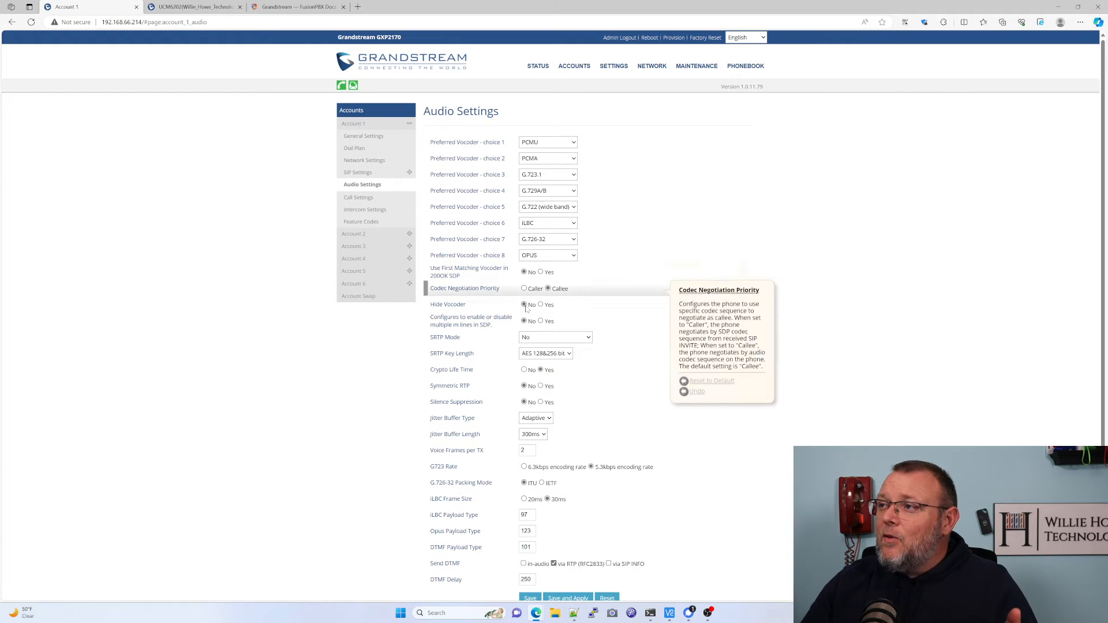
pyautogui.moveTo(569, 434)
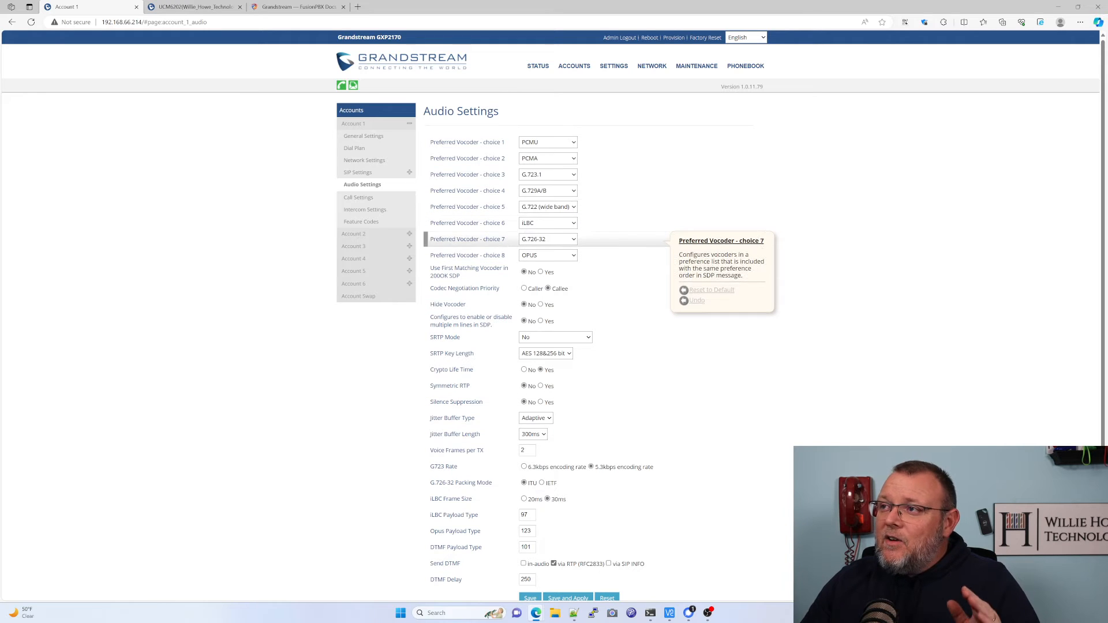
# Review Account 1's Intercom and Call Settings, then switch to the UCM6202 tab.
pyautogui.click(364, 209)
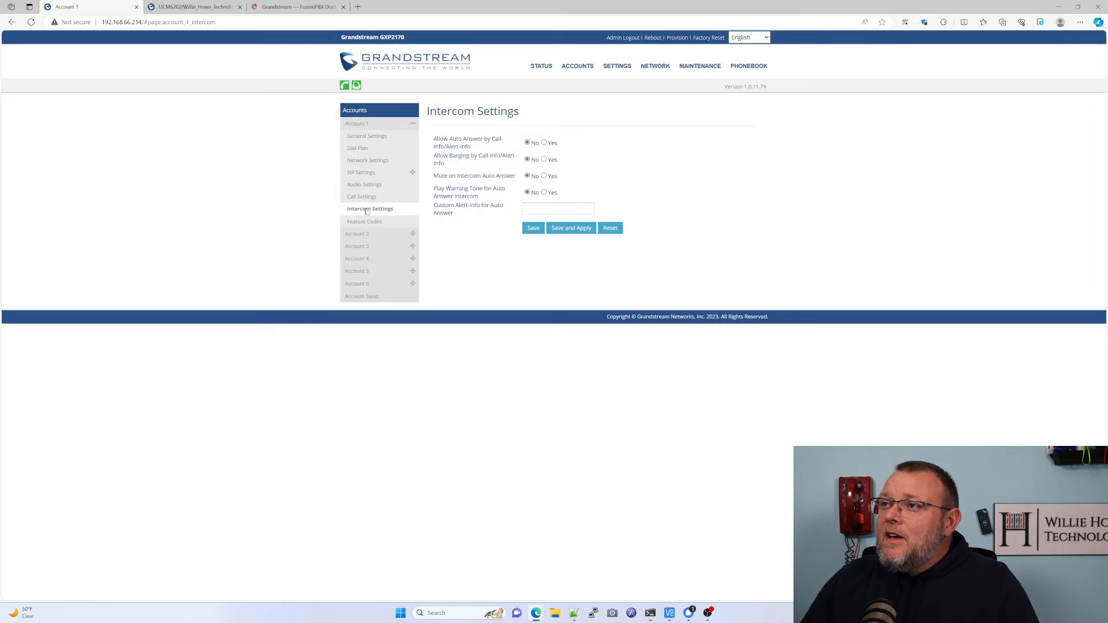
pyautogui.moveTo(369, 201)
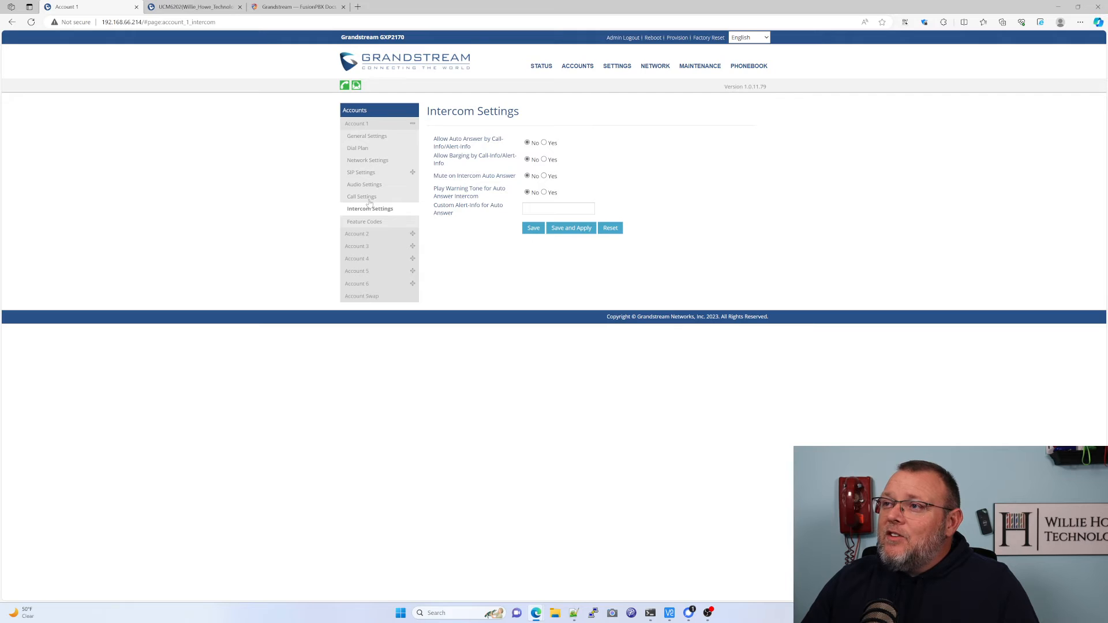
pyautogui.click(360, 196)
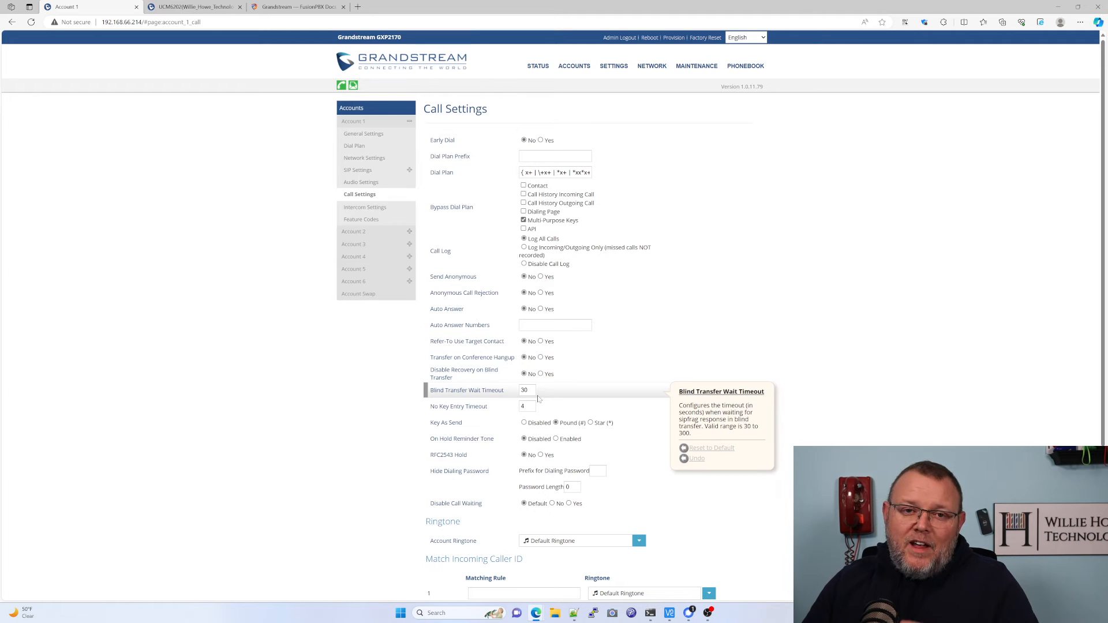
pyautogui.moveTo(503, 380)
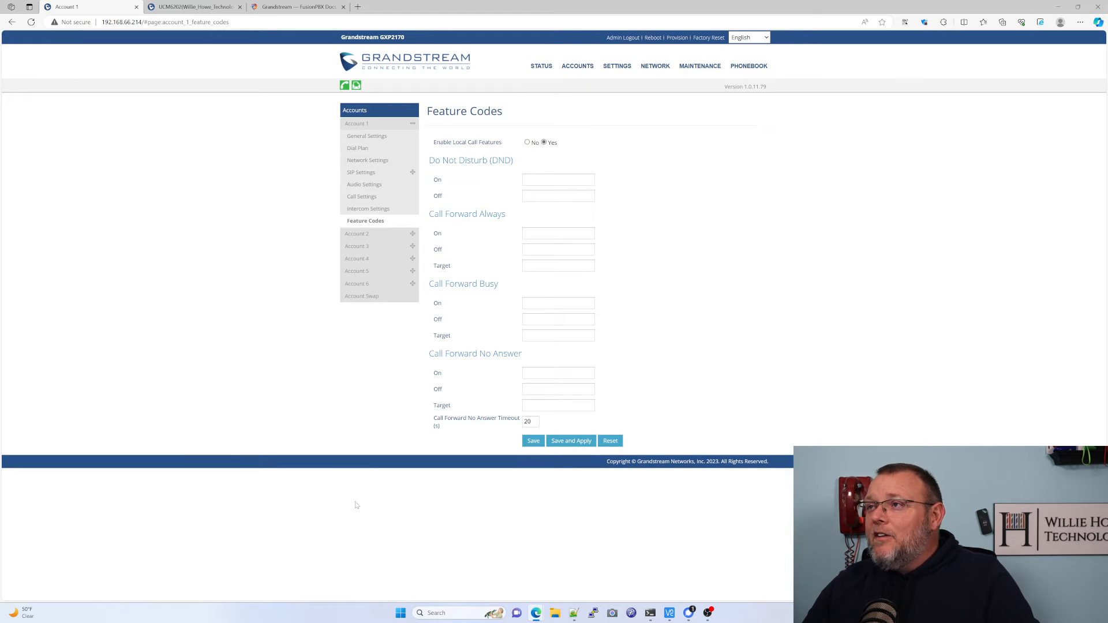
pyautogui.moveTo(339, 493)
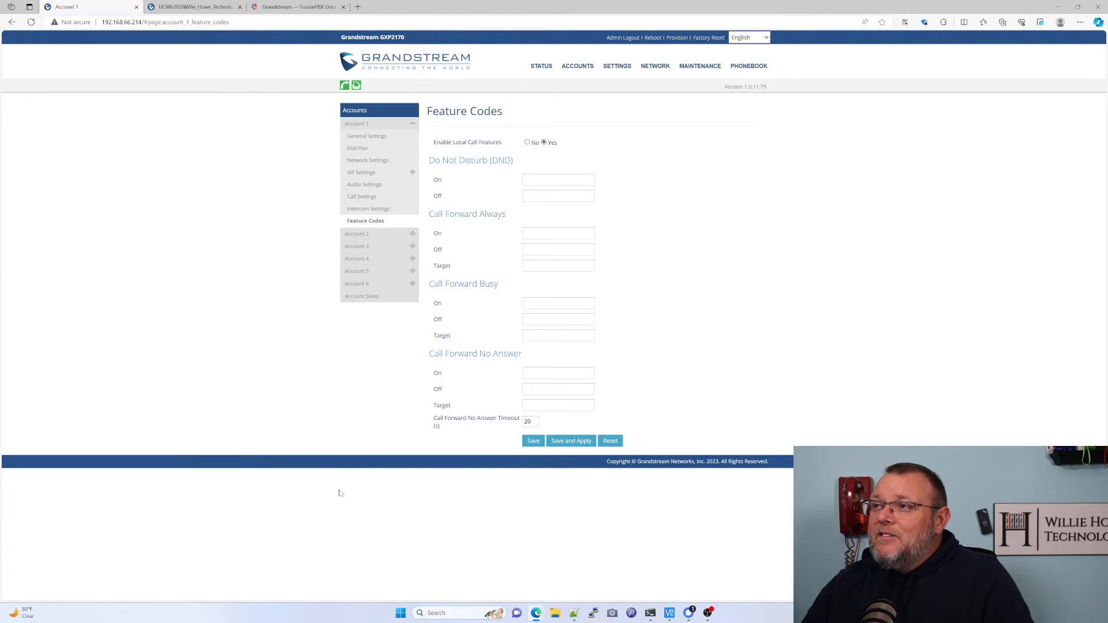
pyautogui.moveTo(343, 468)
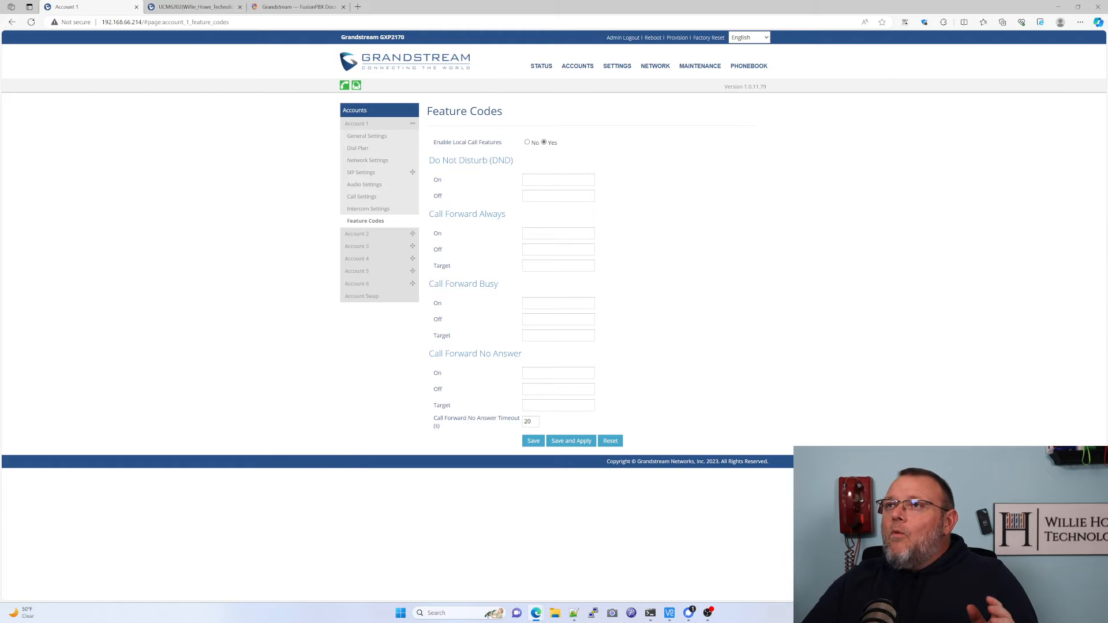
pyautogui.click(191, 6)
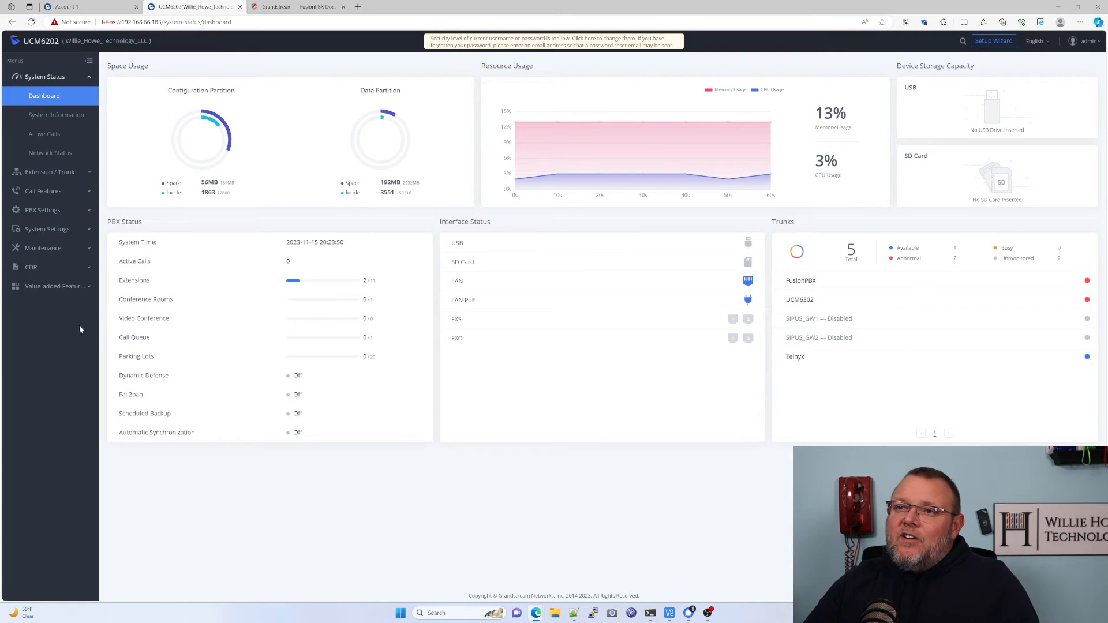
# Show the Zero Config Model Templates list with the GRP2614 and WP825 templates.
pyautogui.click(55, 286)
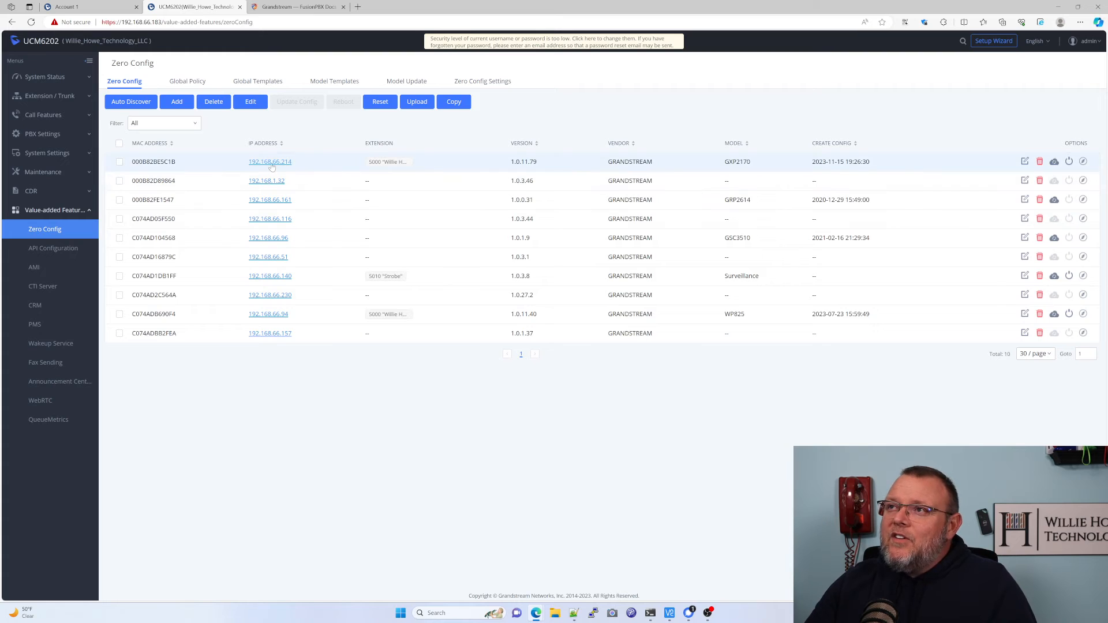
pyautogui.click(334, 81)
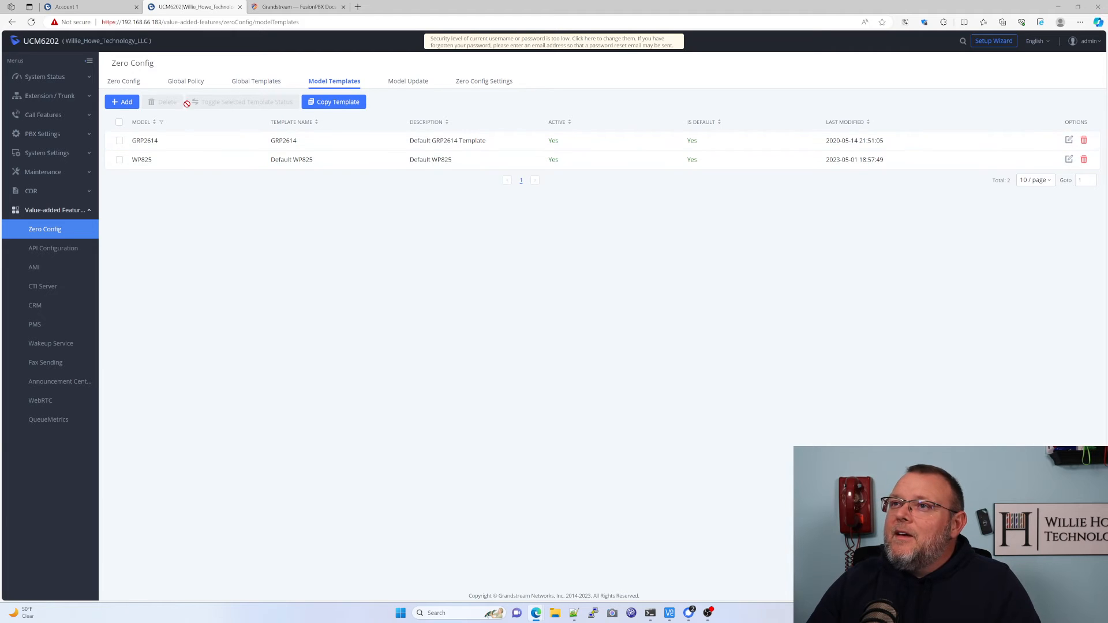
# Create and save a new Zero Config model template for the GXP2130.
pyautogui.click(122, 102)
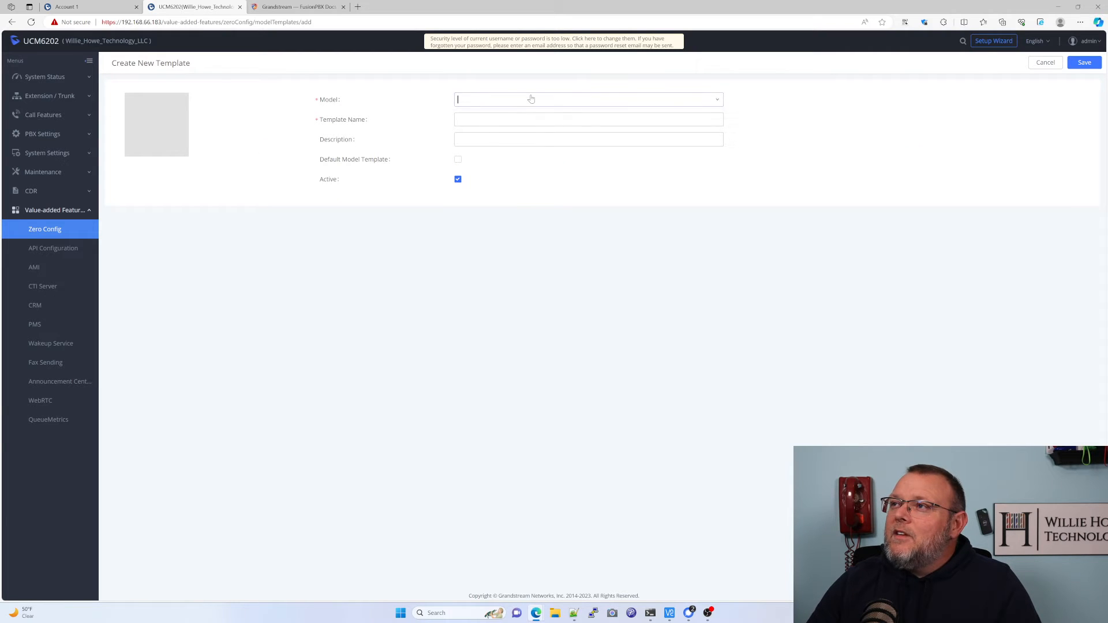
pyautogui.click(587, 100)
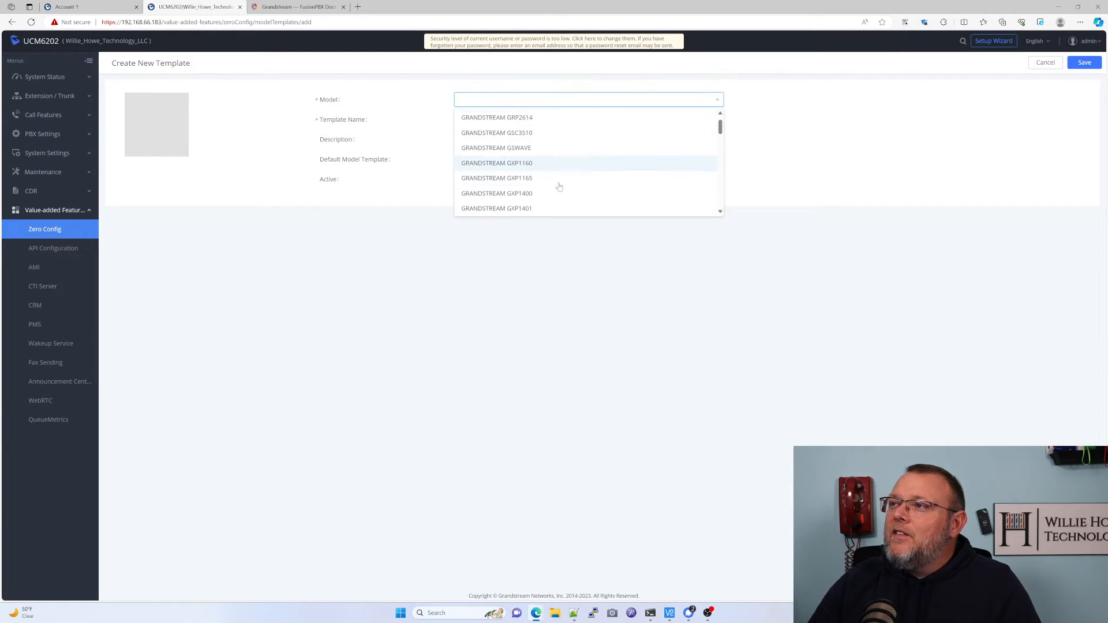
pyautogui.scroll(-3)
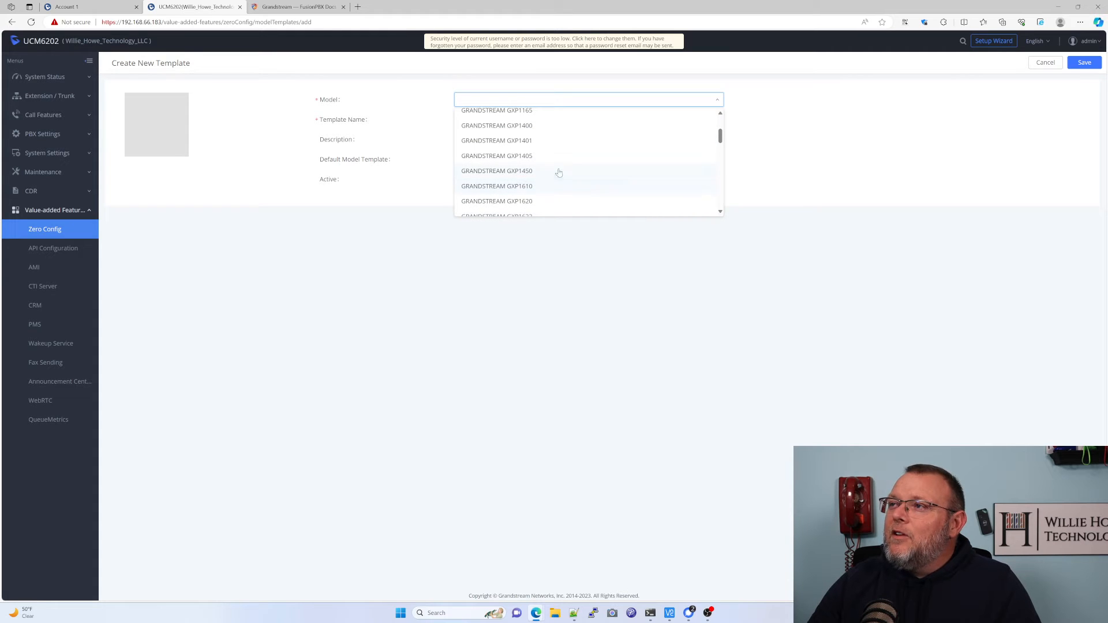
pyautogui.scroll(-3)
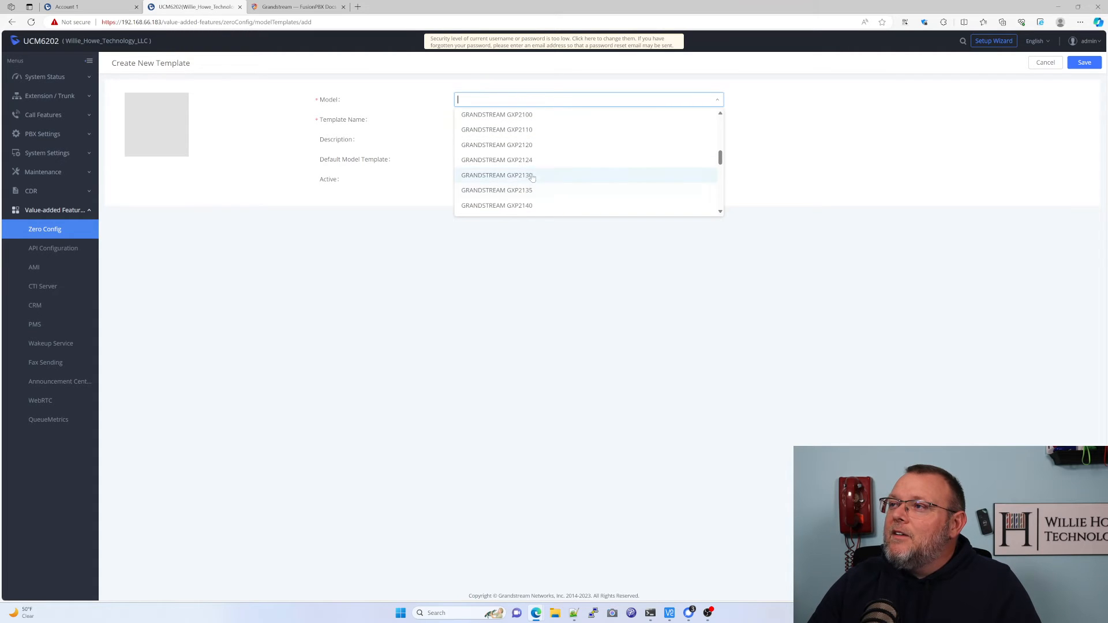
pyautogui.click(496, 175)
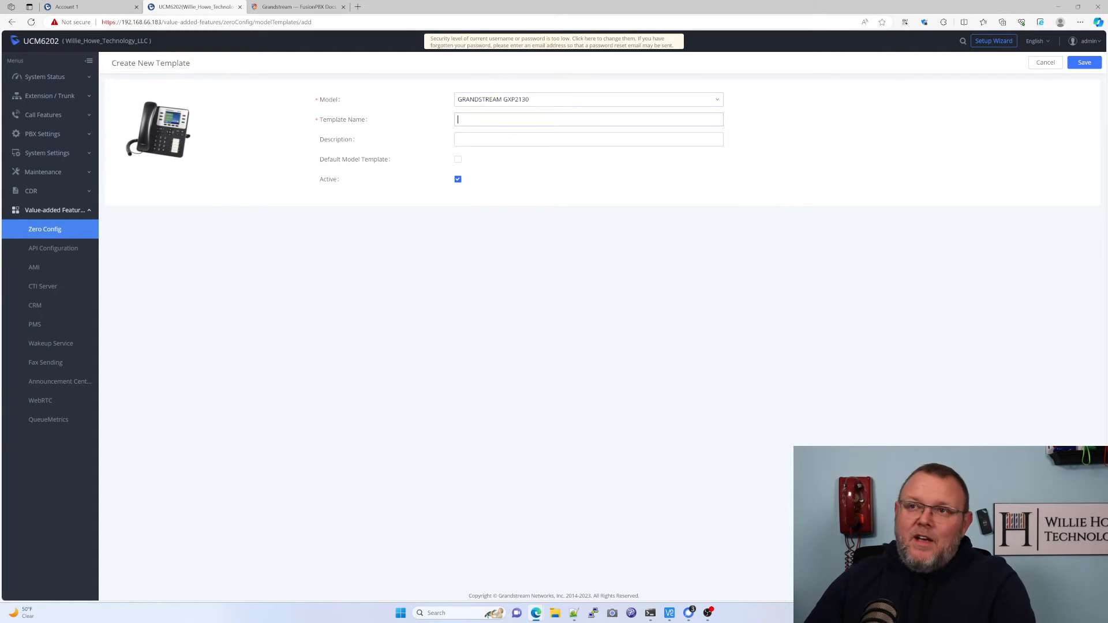
pyautogui.write('GXP2130')
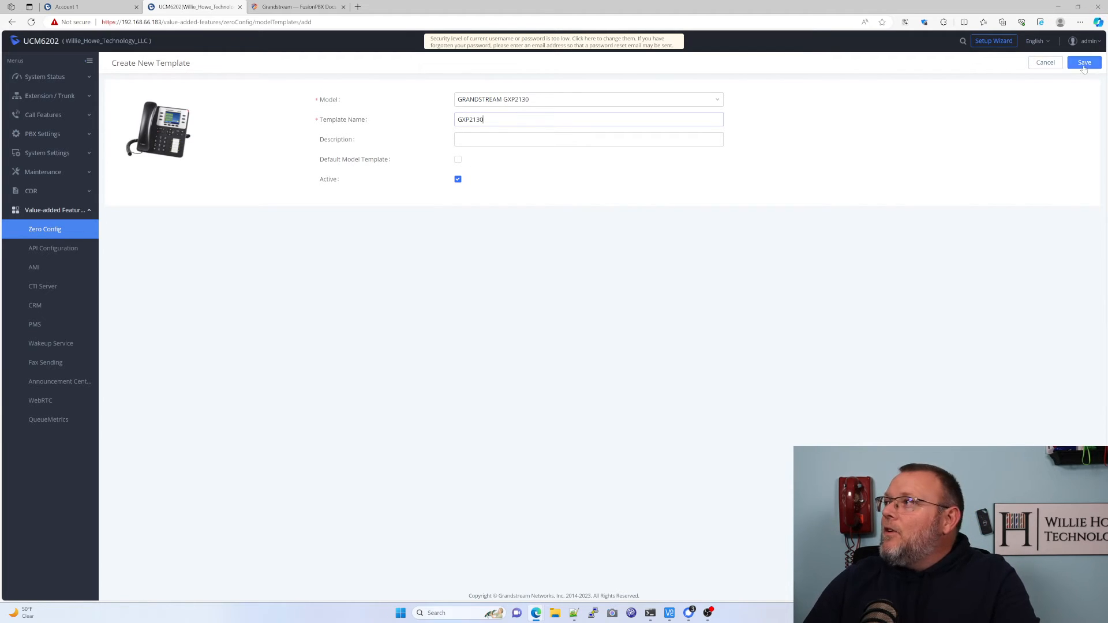
pyautogui.click(1084, 62)
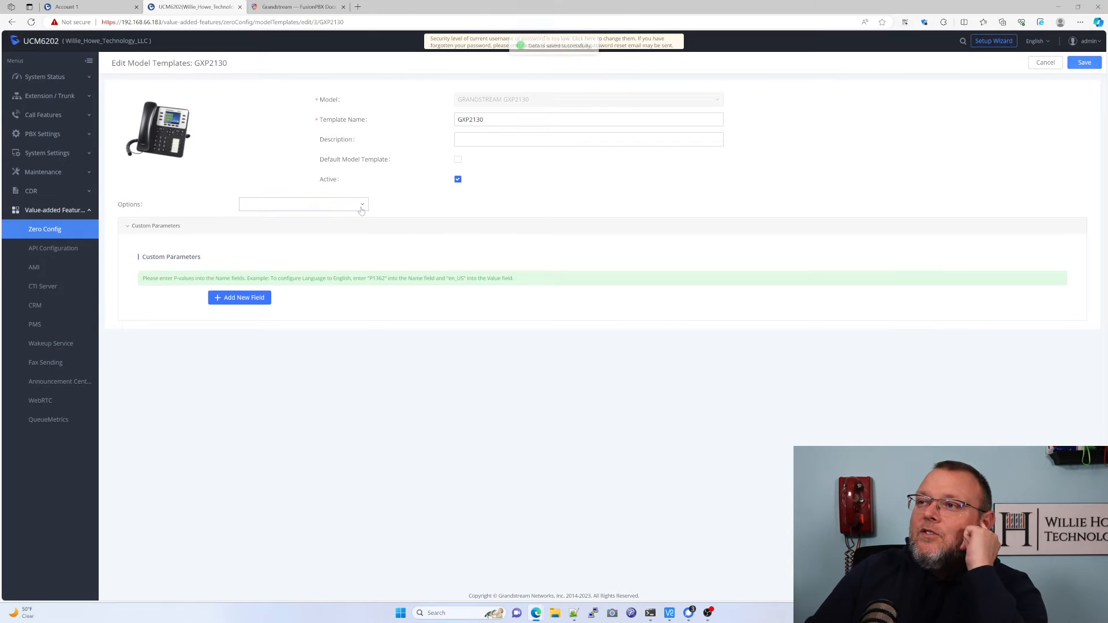
# Browse the template's option categories, then return to the Zero Config device list.
pyautogui.click(302, 203)
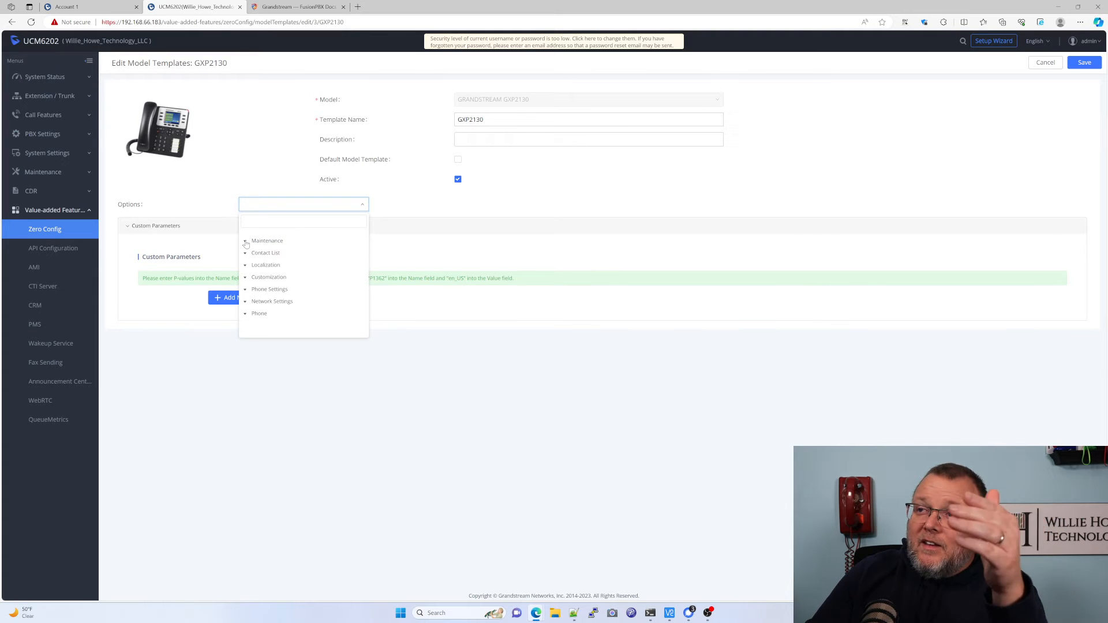
pyautogui.click(246, 240)
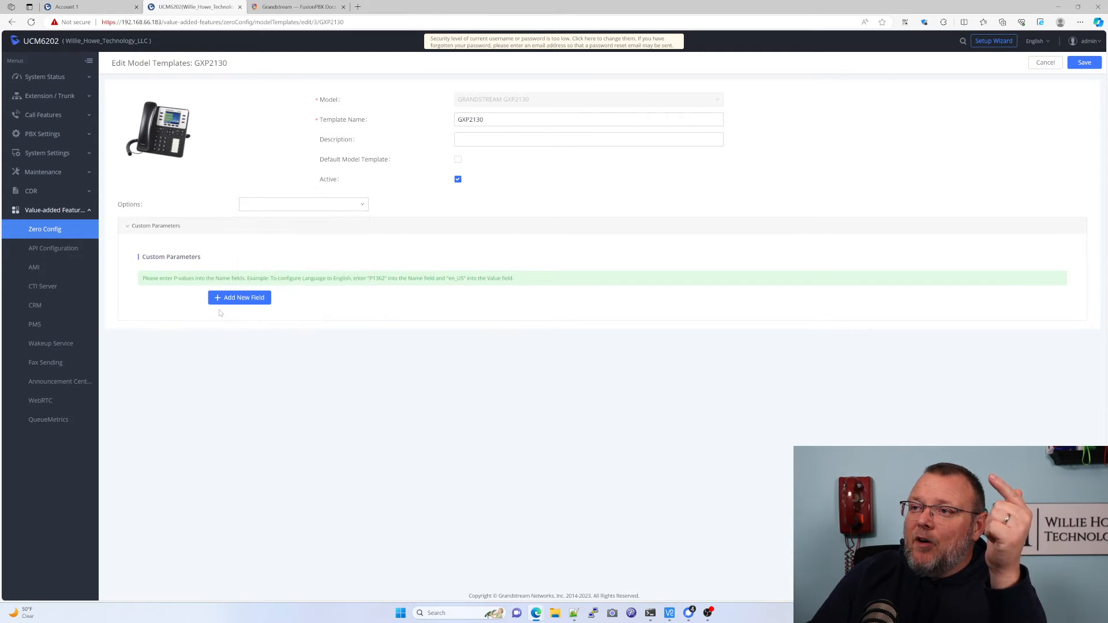
pyautogui.click(239, 297)
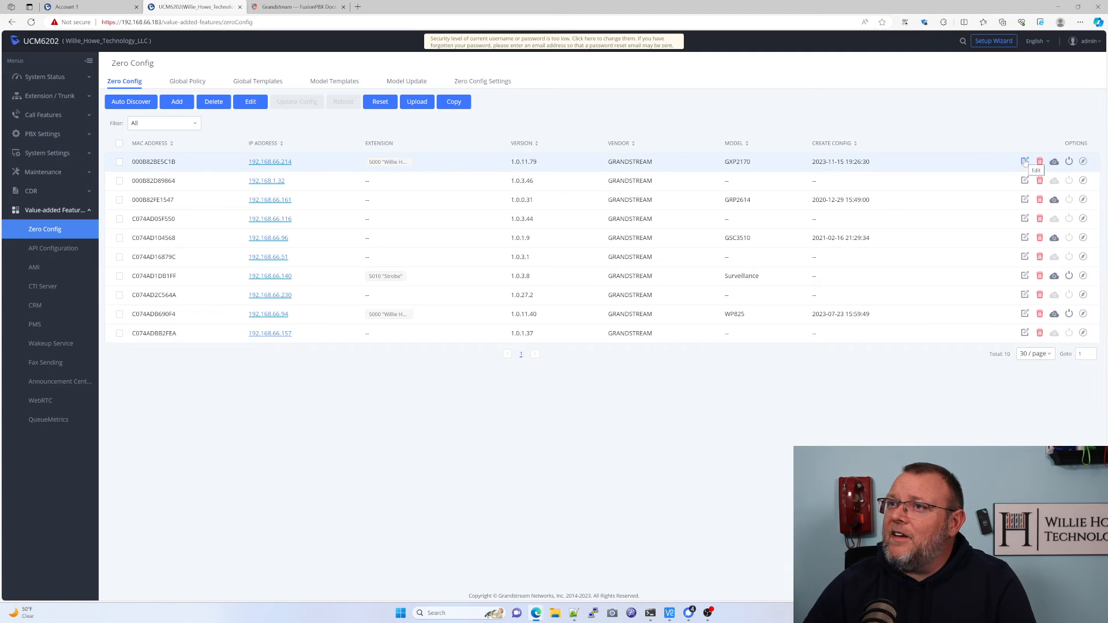
pyautogui.moveTo(997, 166)
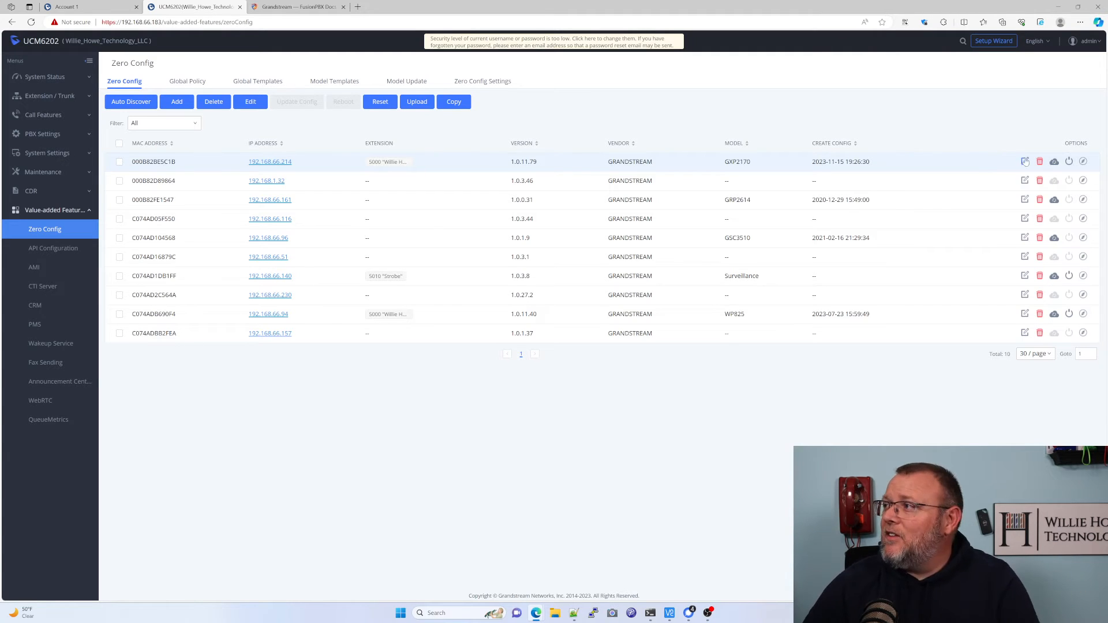
# Review the GXP2170's Zero Config basic settings showing extension 5000 on Account 1.
pyautogui.click(1025, 160)
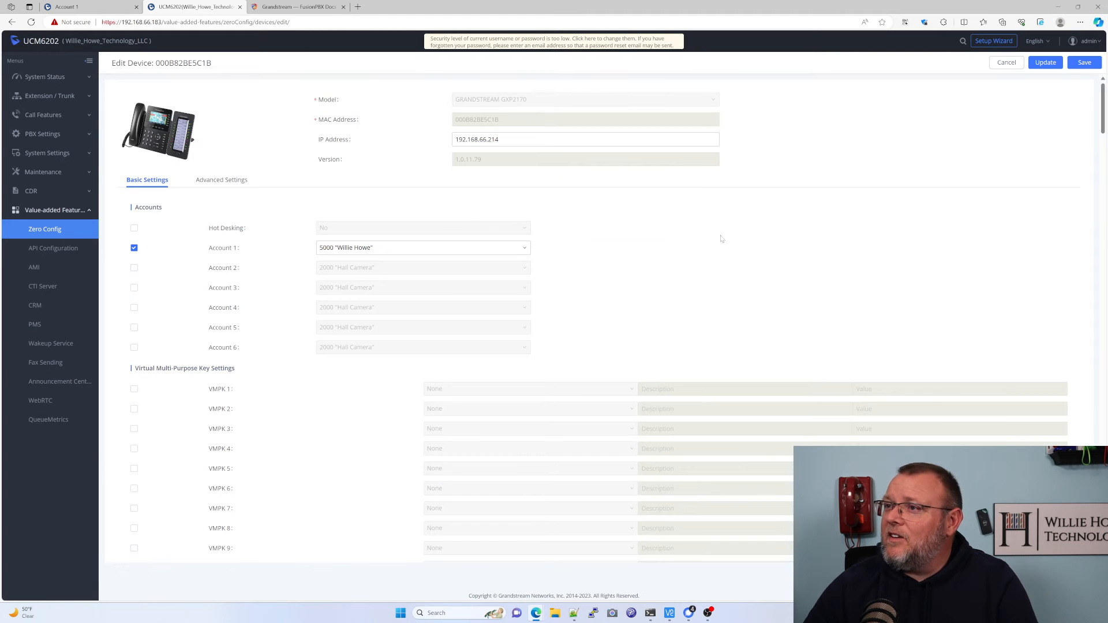
pyautogui.scroll(-3)
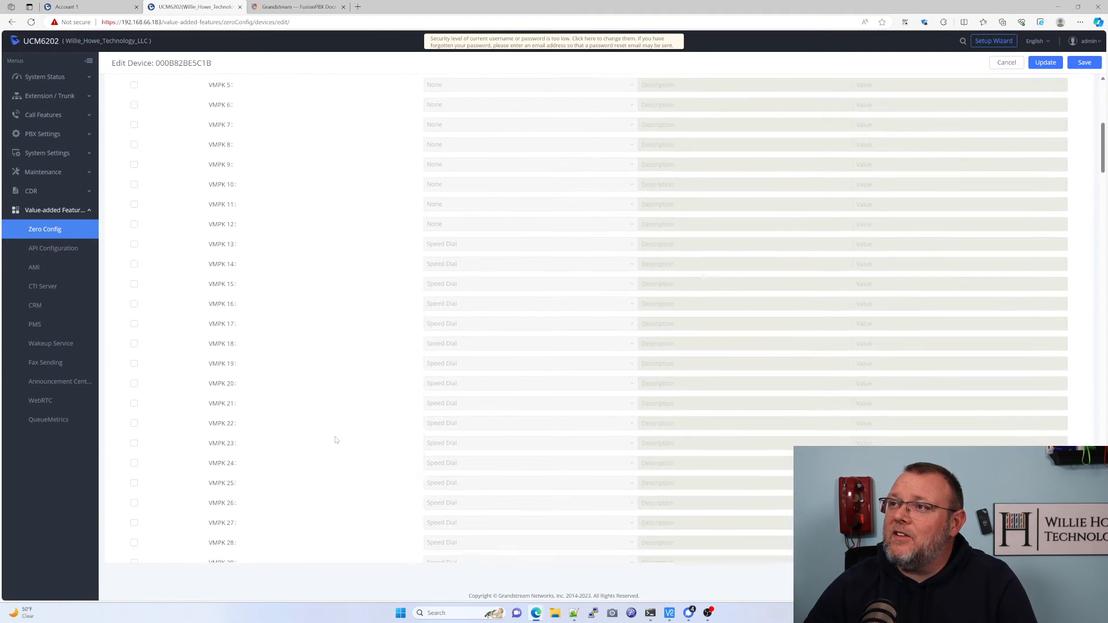
pyautogui.scroll(-3)
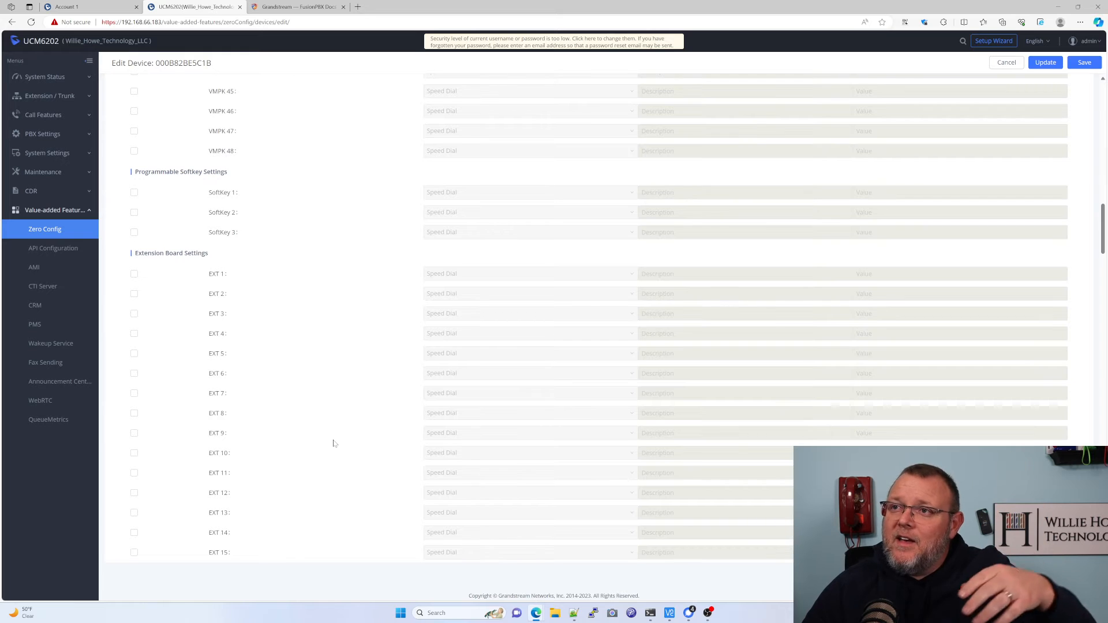
pyautogui.scroll(3)
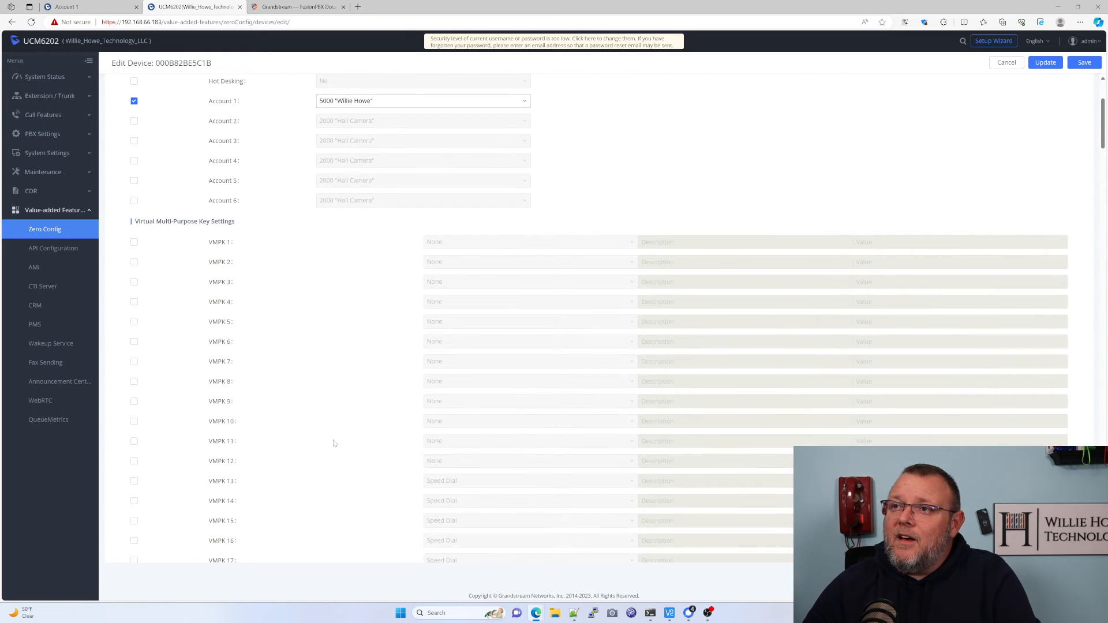
pyautogui.scroll(-3)
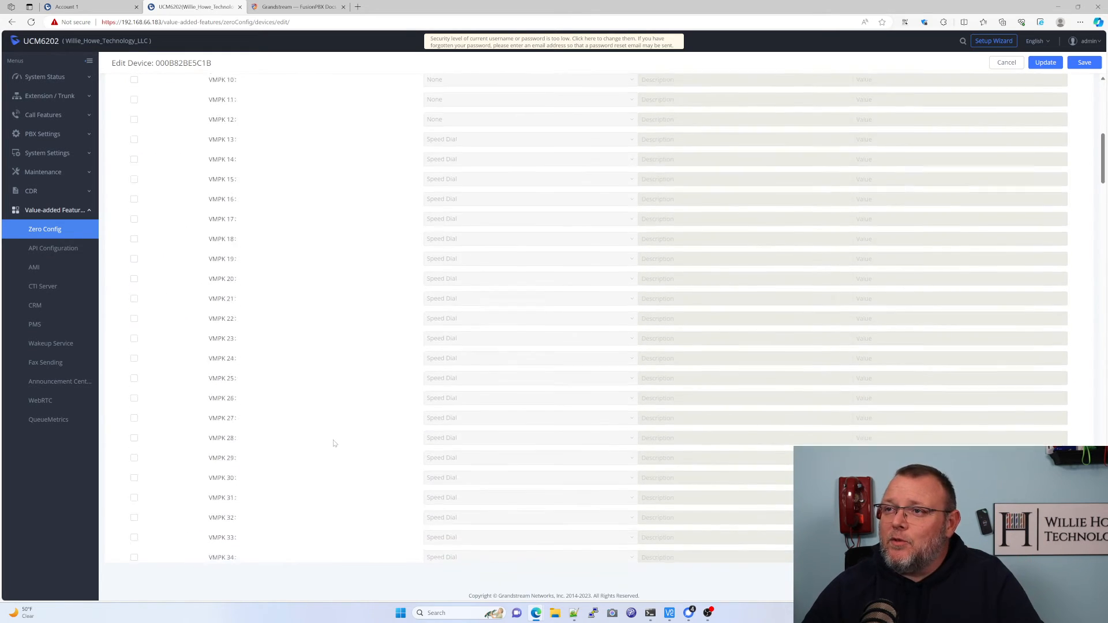
pyautogui.scroll(-3)
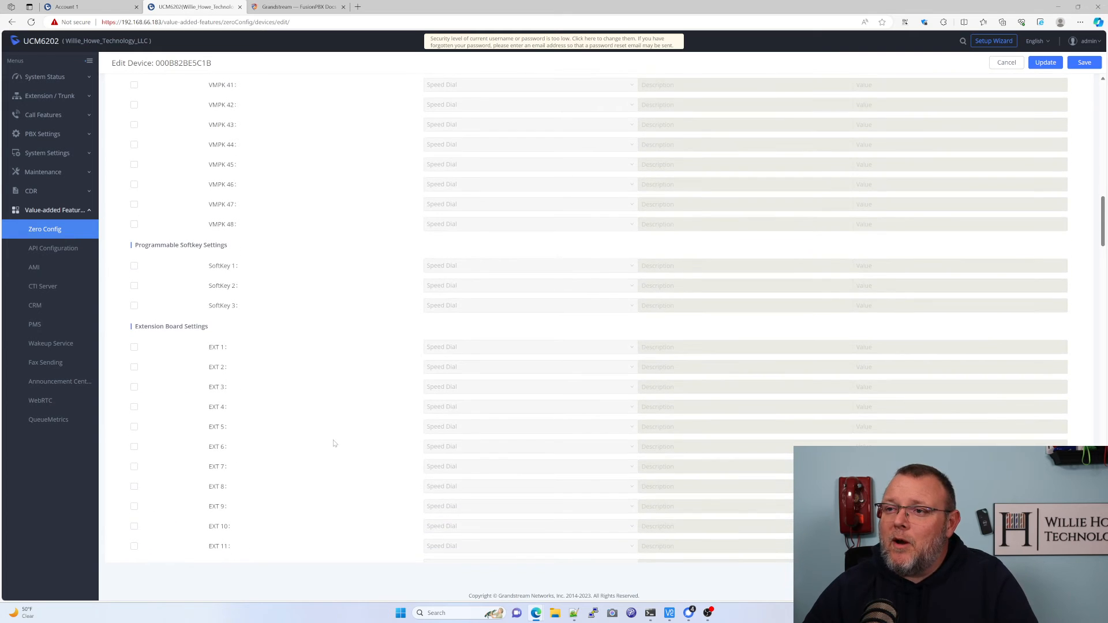
pyautogui.scroll(-3)
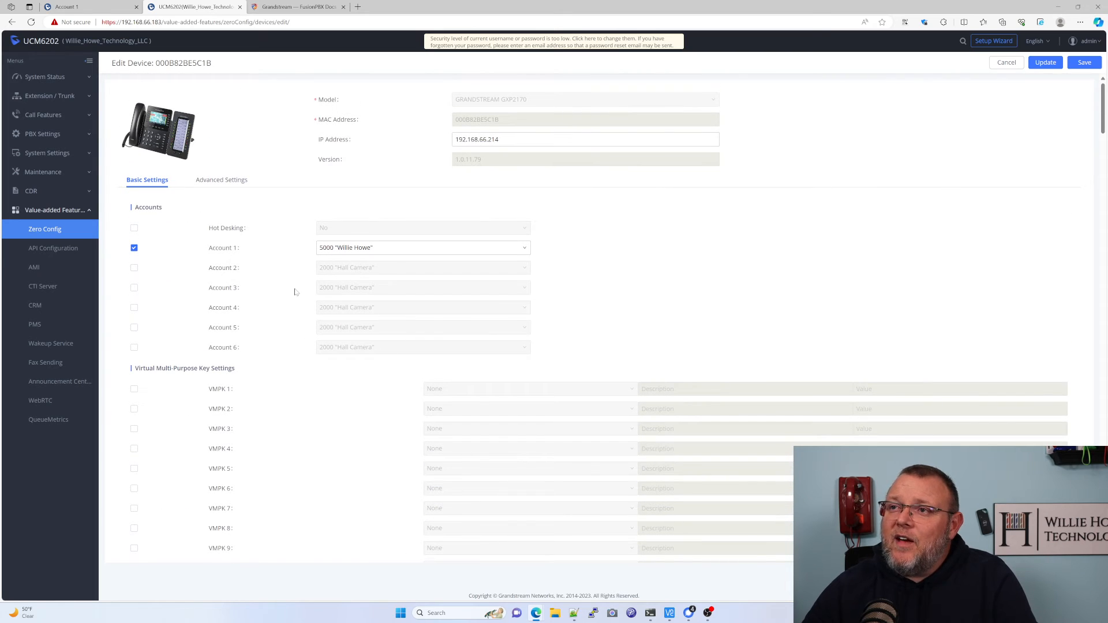
# Check the device's Advanced Settings, return to Basic, and cancel out of the editor.
pyautogui.click(221, 178)
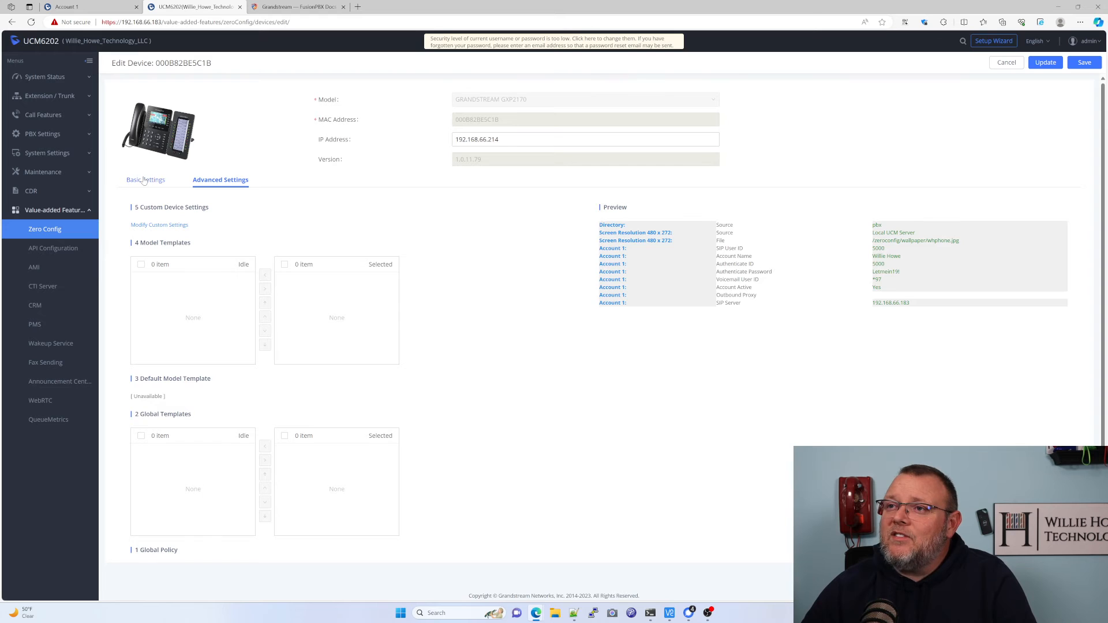
pyautogui.click(144, 179)
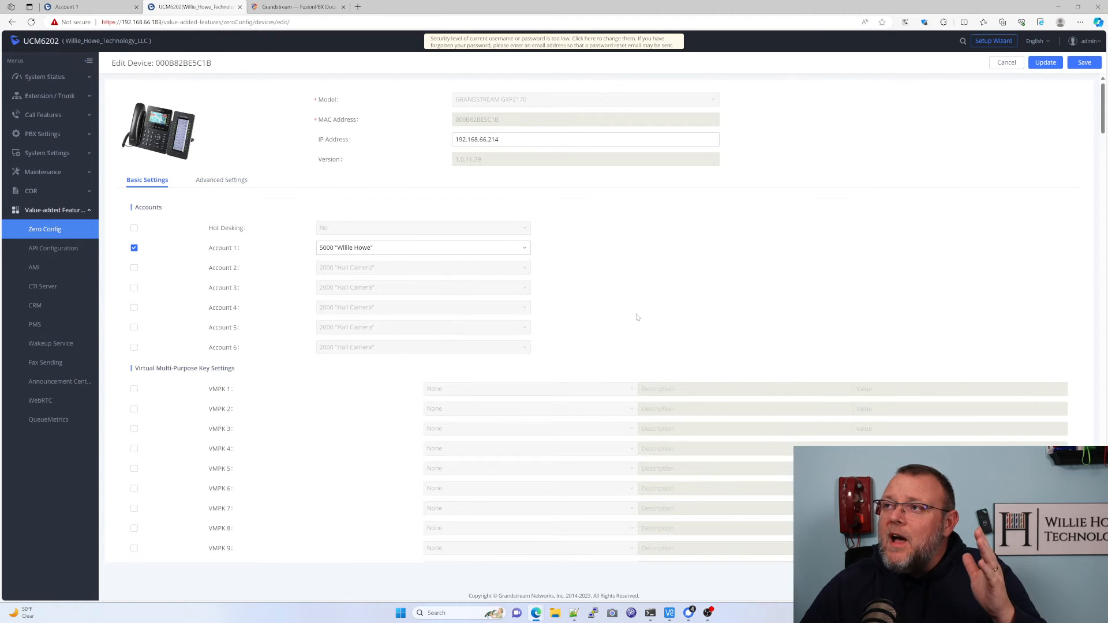
pyautogui.moveTo(633, 313)
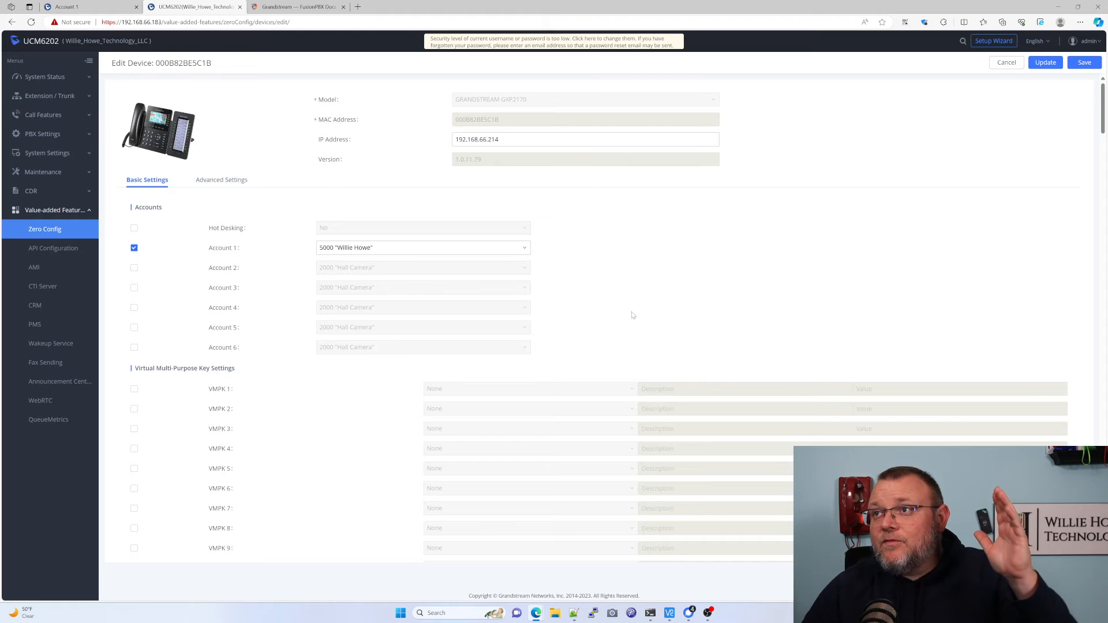
pyautogui.click(1007, 62)
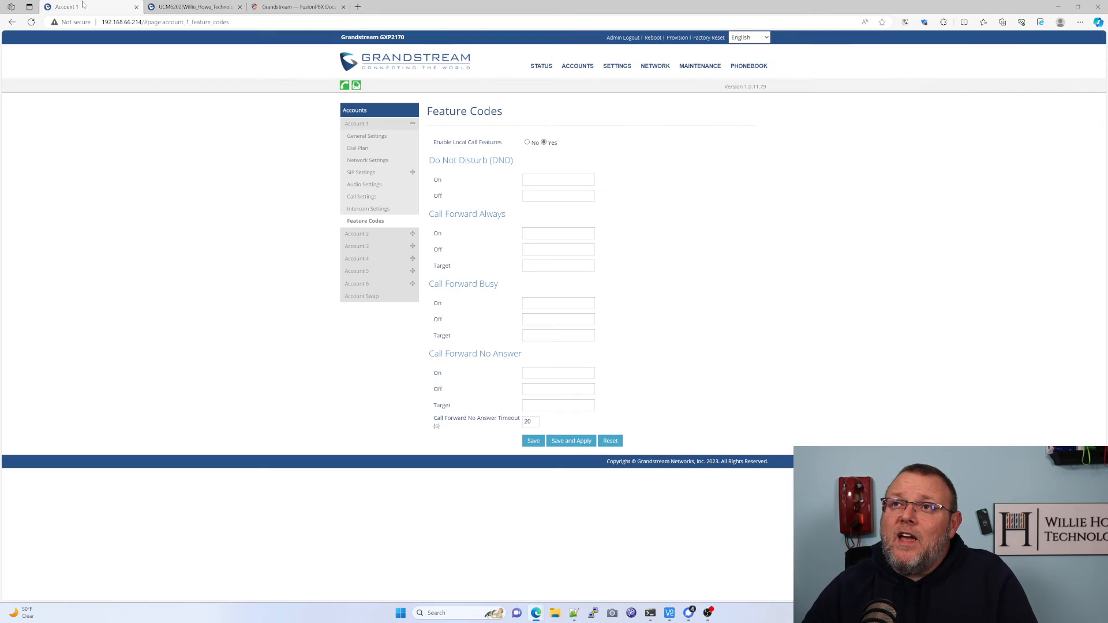
# Glance at the phone's Status menu, then return to the UCM Zero Config device list.
pyautogui.click(540, 66)
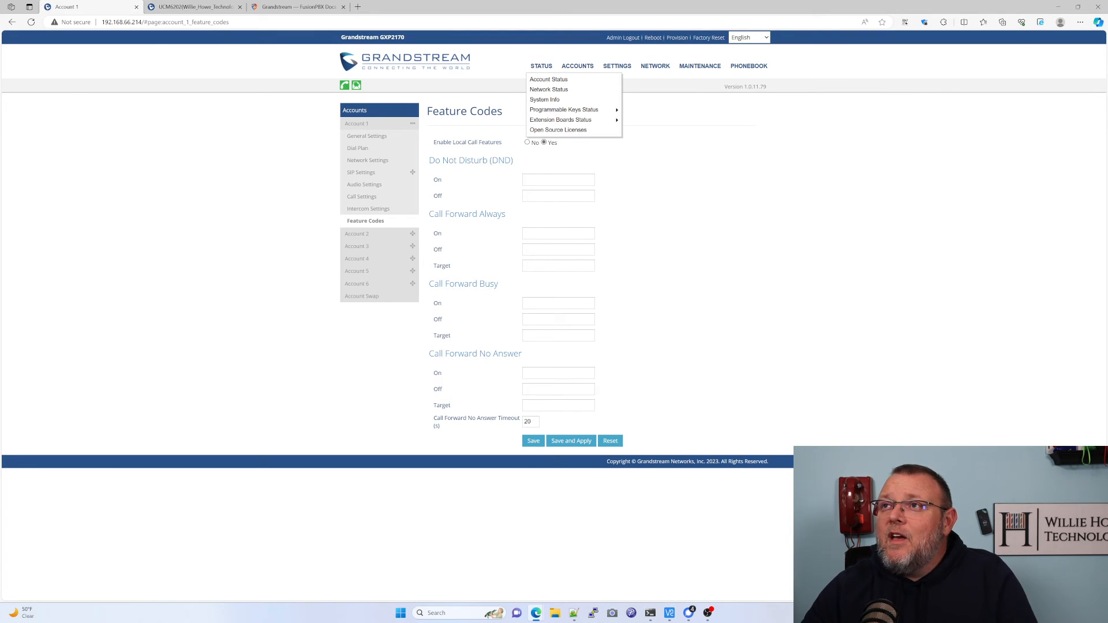
pyautogui.click(191, 7)
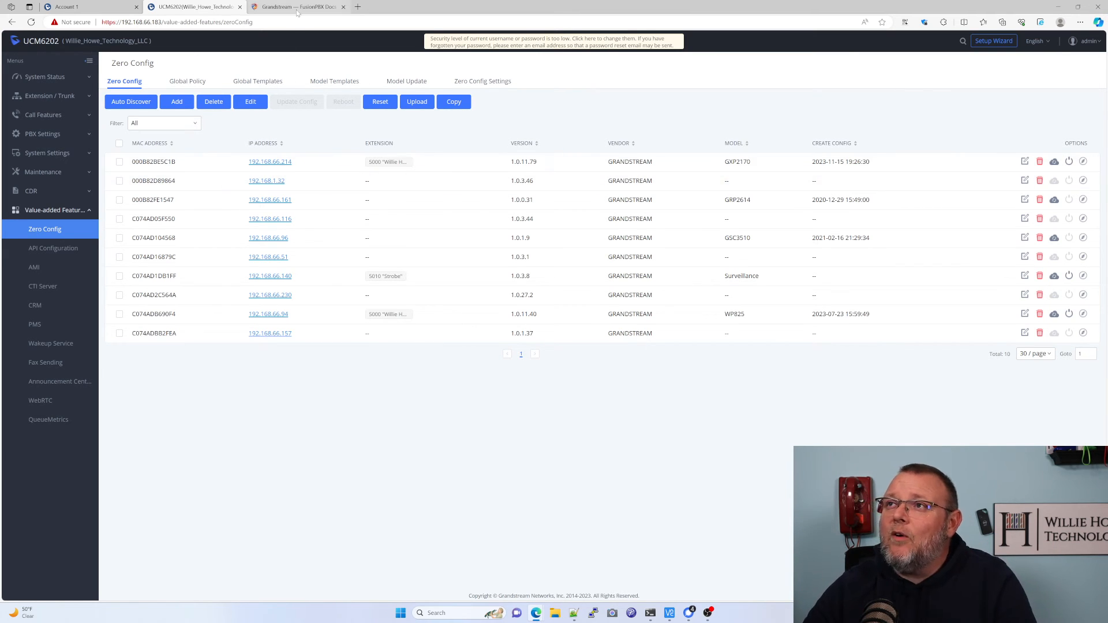
# Read the FusionPBX Docs Grandstream auto-provisioning guide.
pyautogui.click(302, 6)
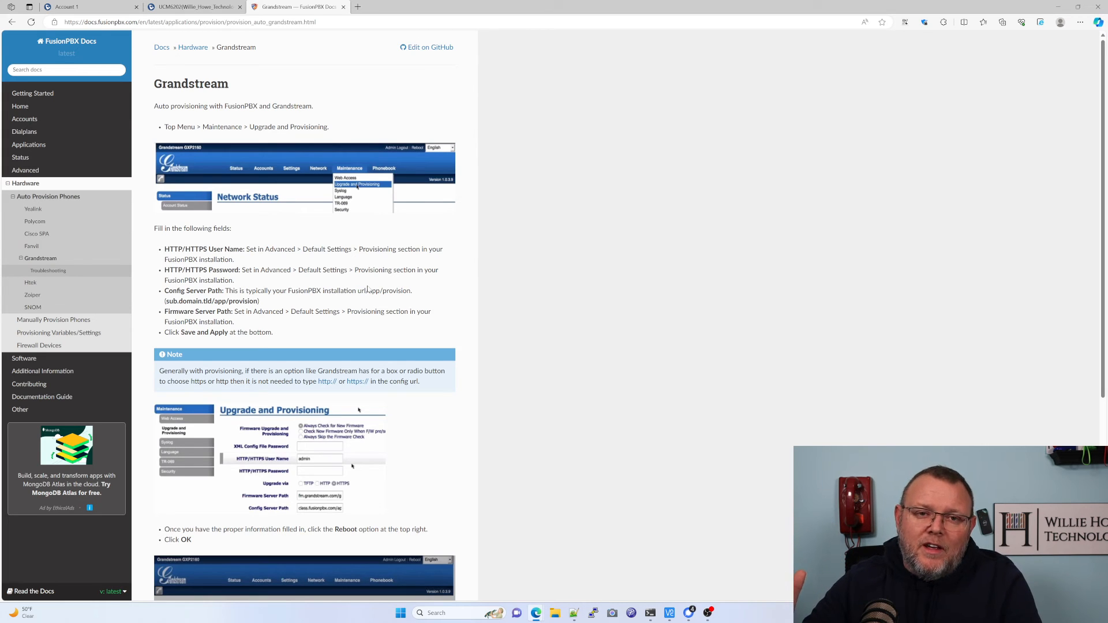
pyautogui.moveTo(321, 143)
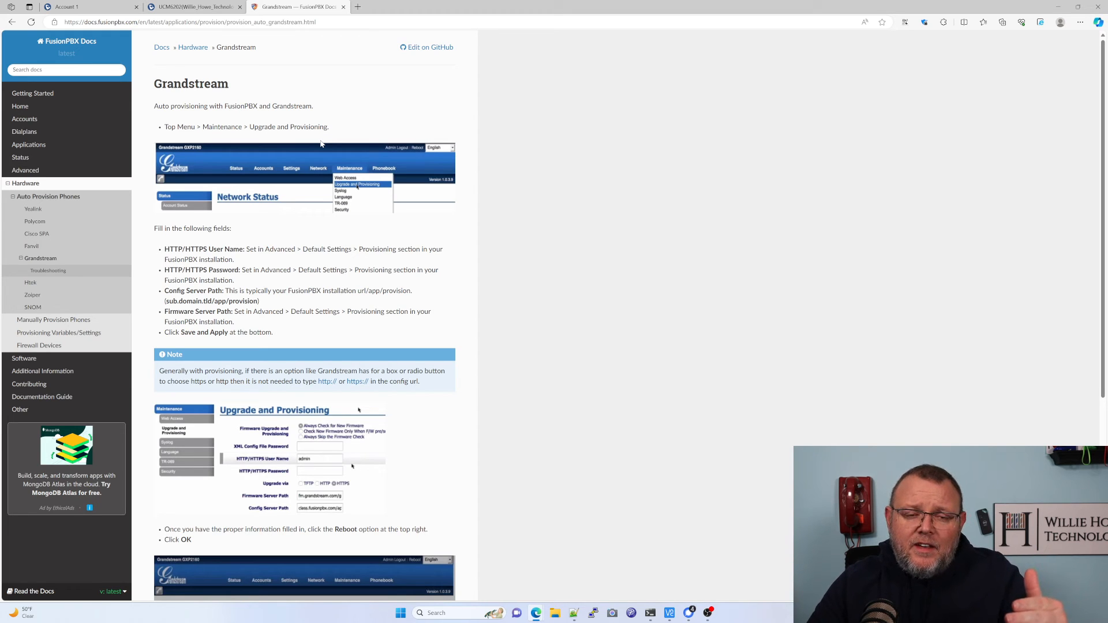
pyautogui.moveTo(263, 275)
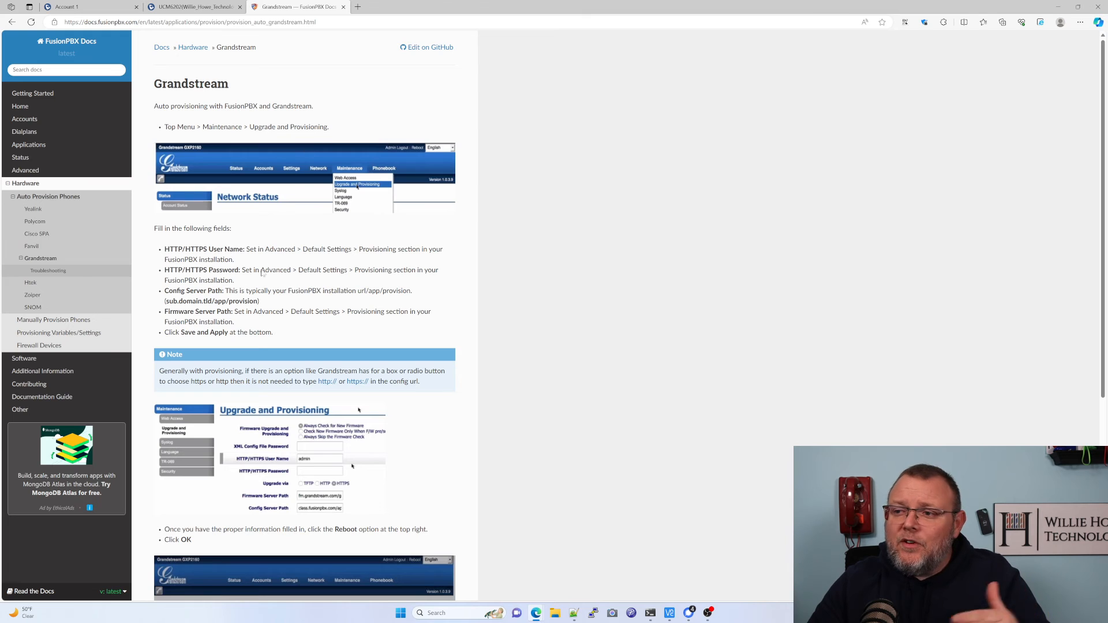
pyautogui.scroll(-3)
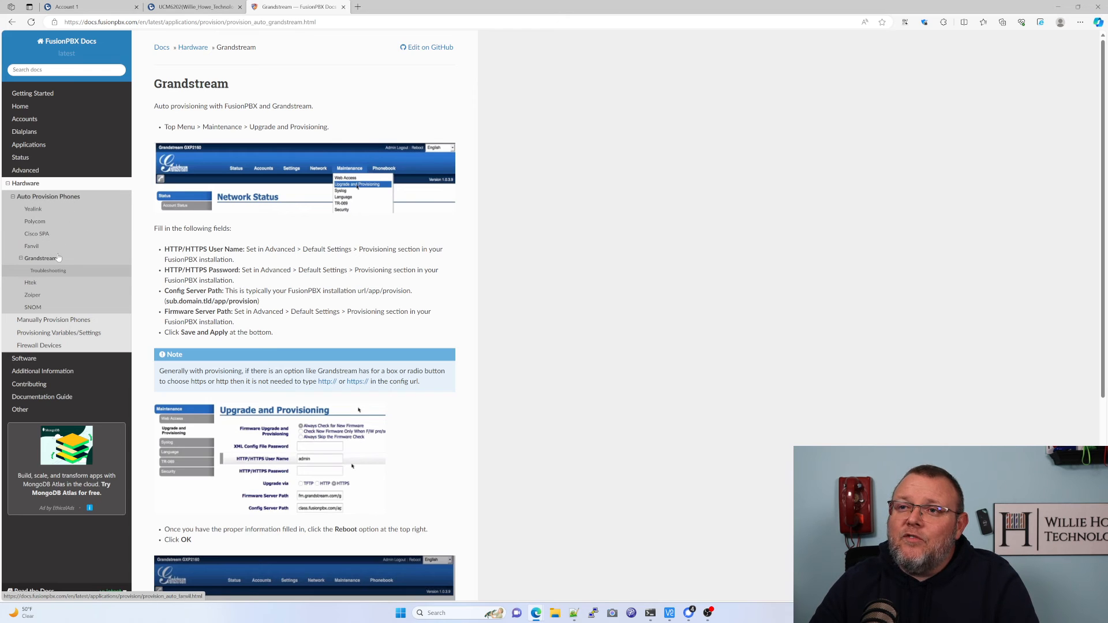
pyautogui.moveTo(50, 302)
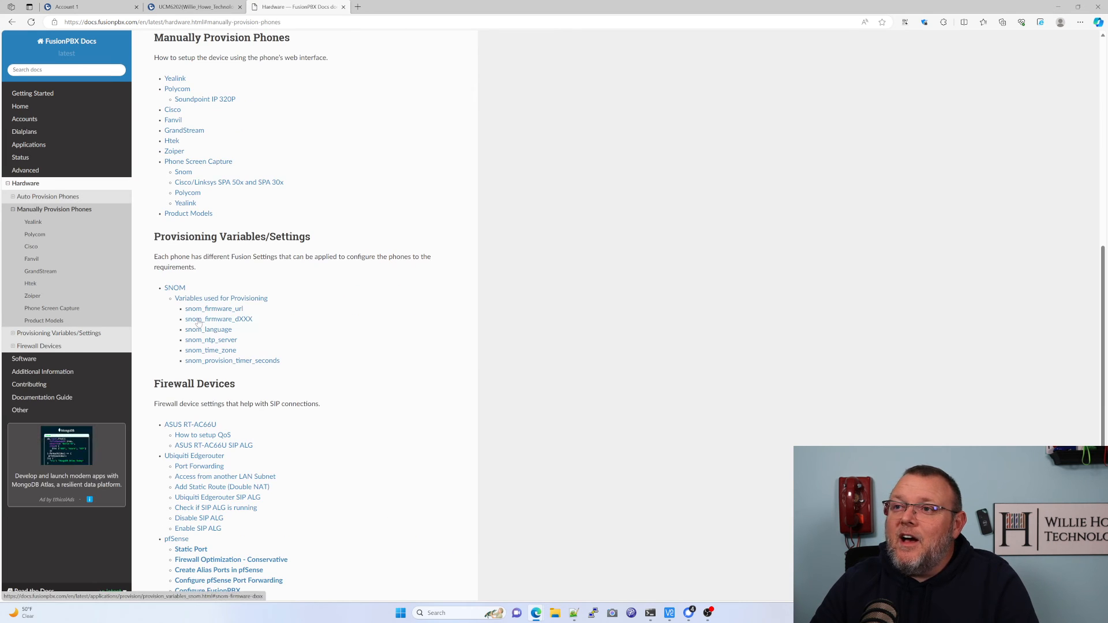
# Read the GrandStream manual provisioning guide for registering an extension on an HT701.
pyautogui.click(35, 270)
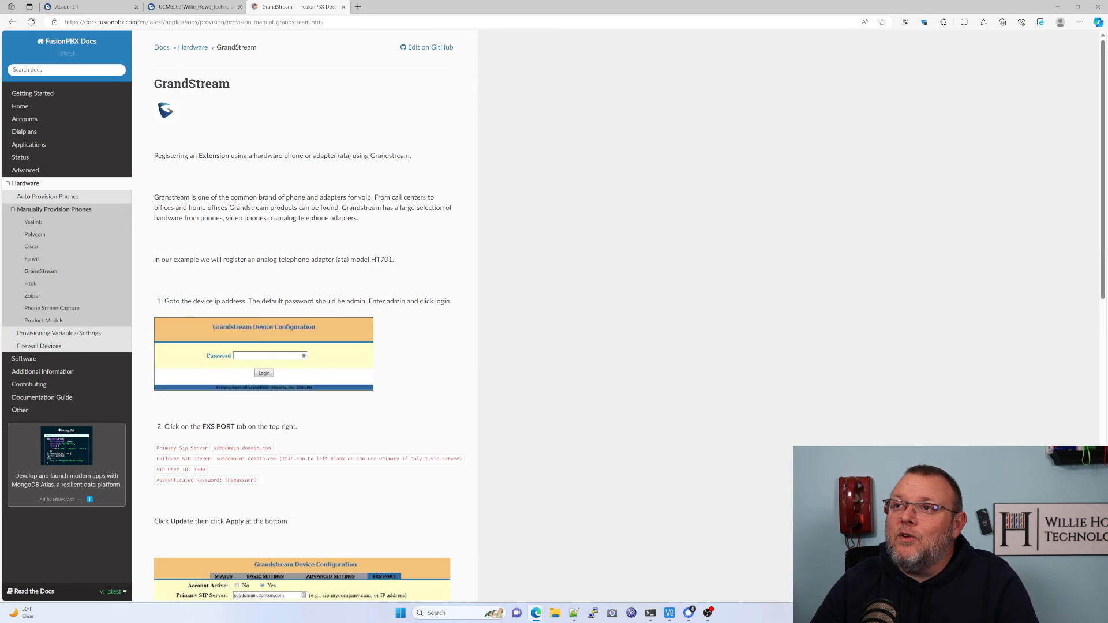
pyautogui.scroll(-3)
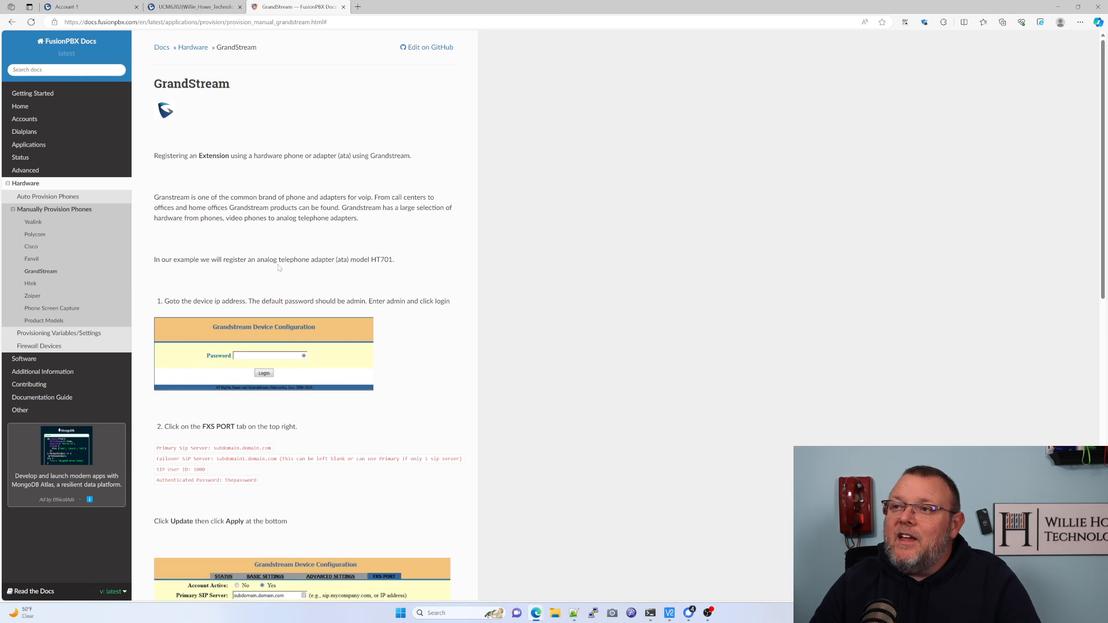
pyautogui.moveTo(333, 347)
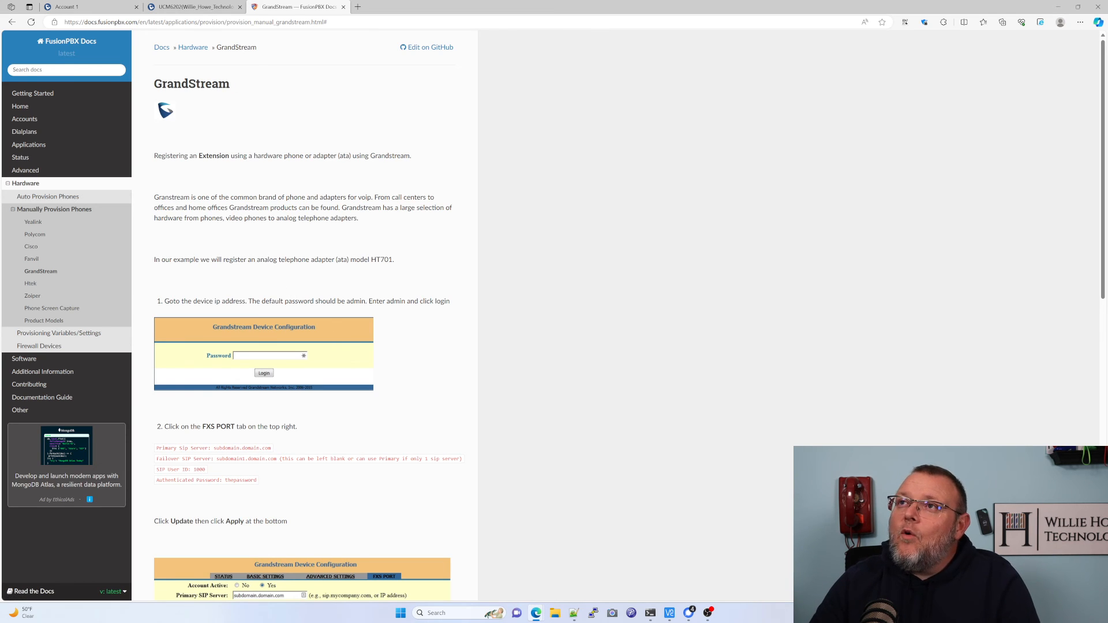
pyautogui.moveTo(79, 9)
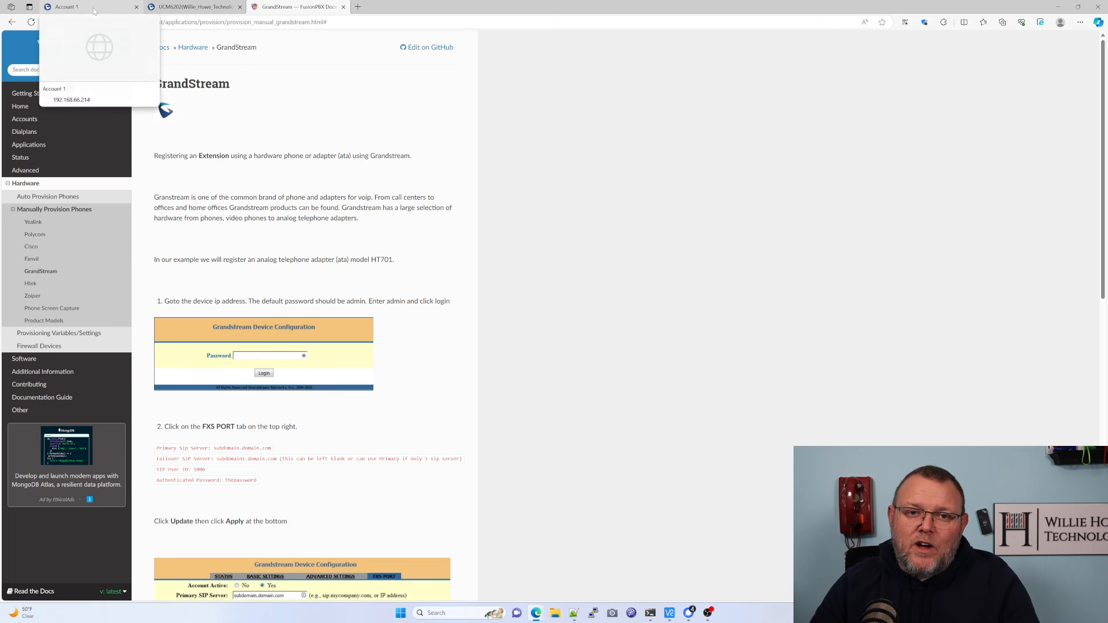